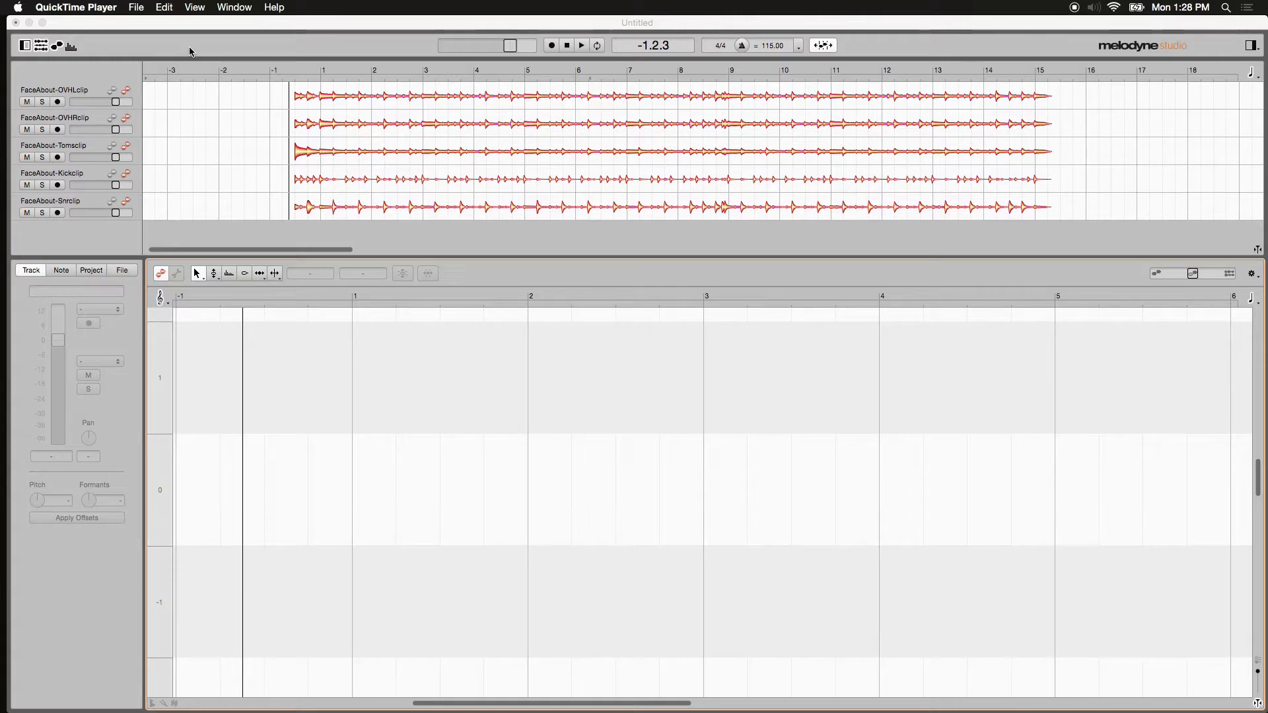
mouse_move(63, 201)
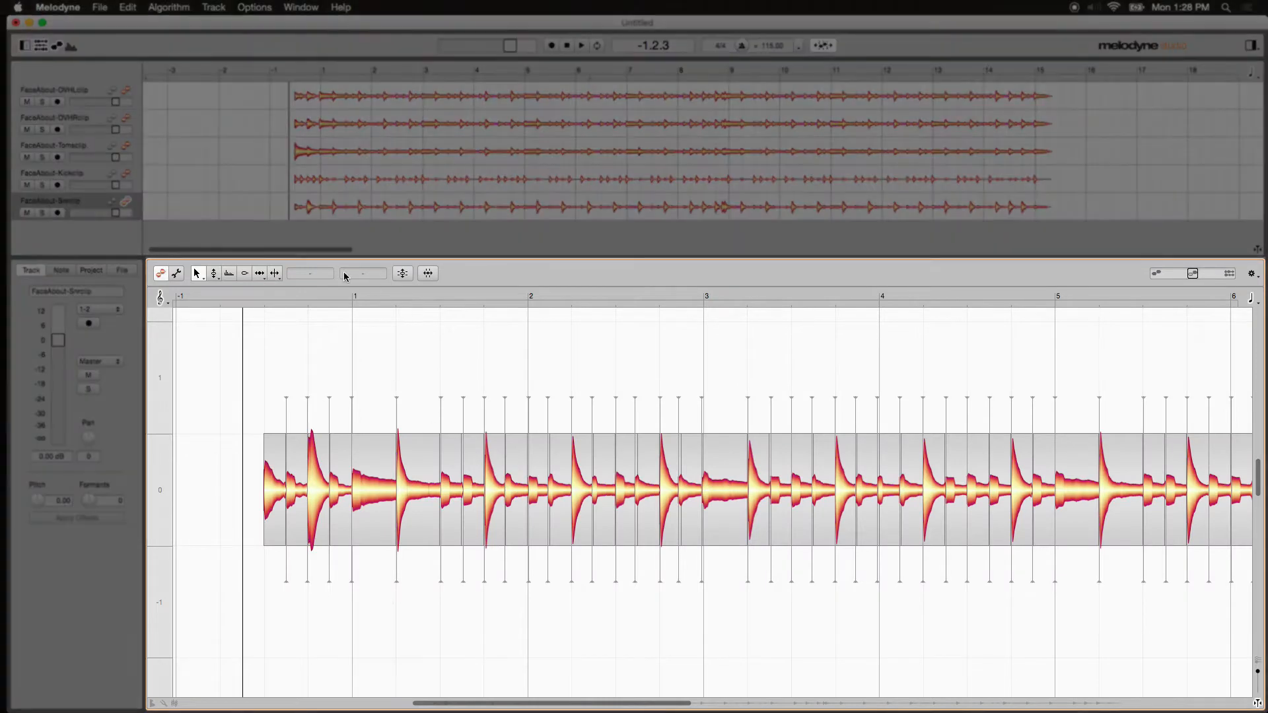
mouse_move(329, 567)
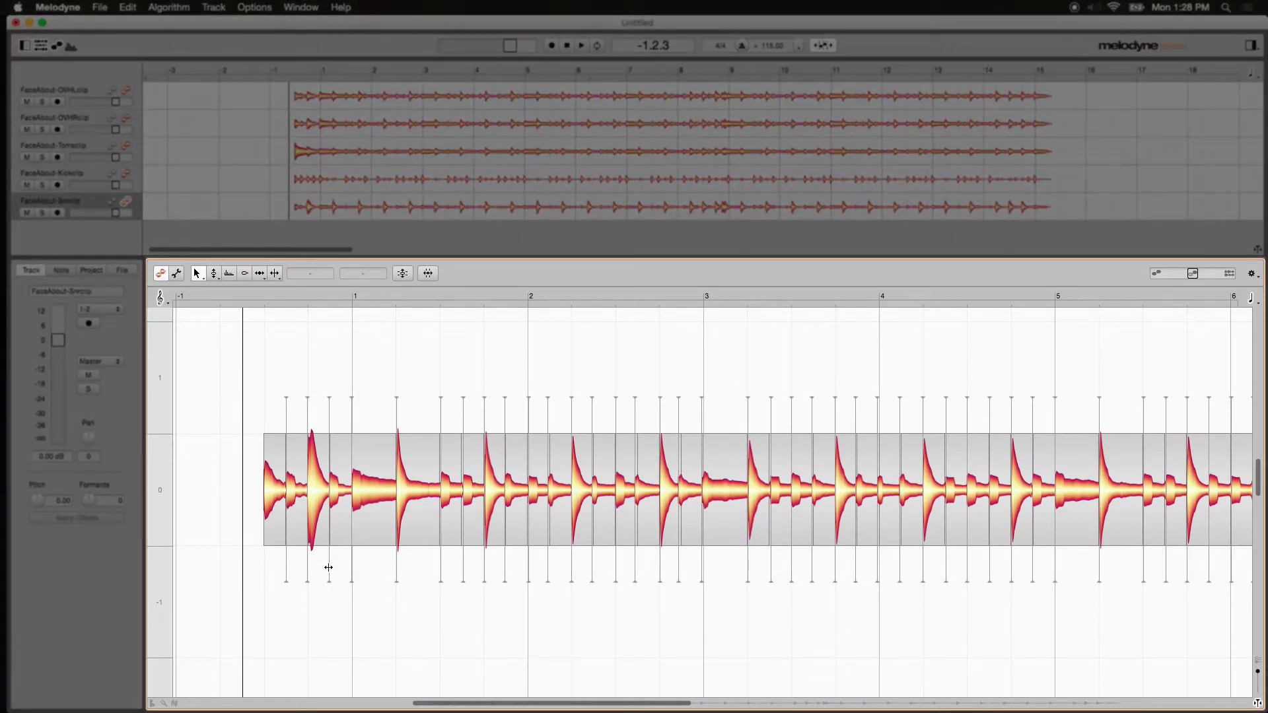
mouse_move(290, 611)
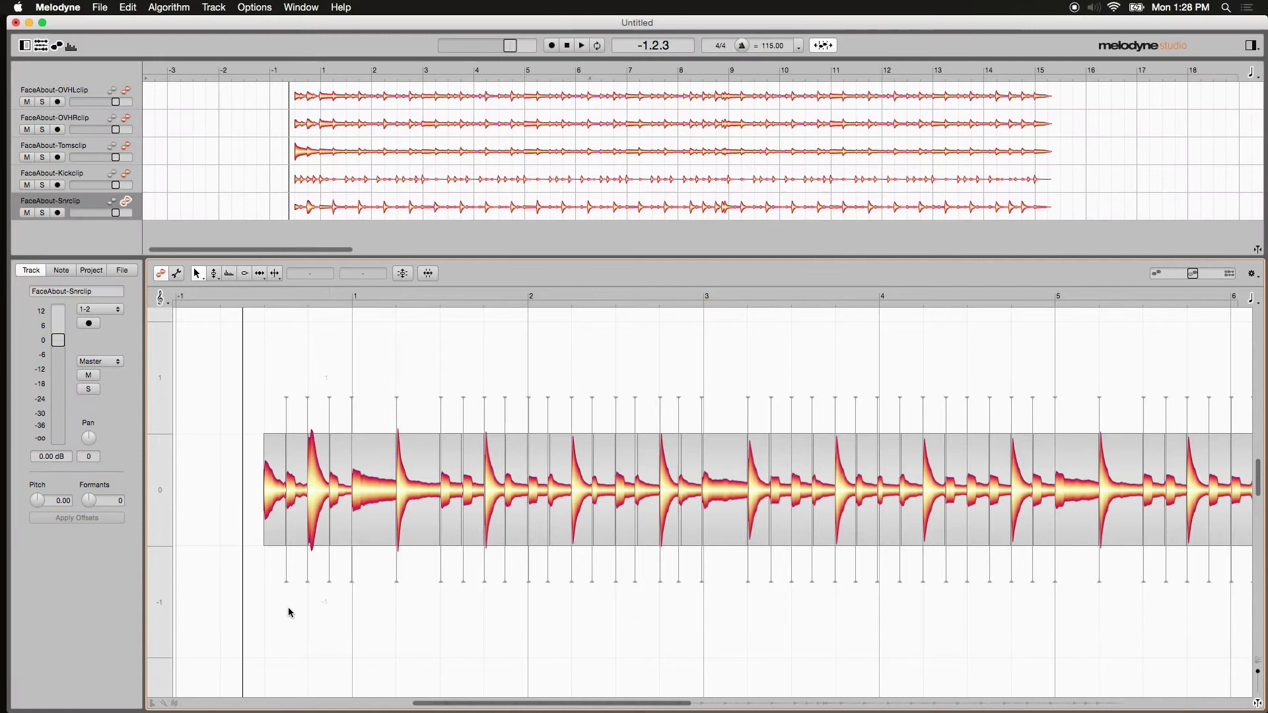
mouse_move(307, 400)
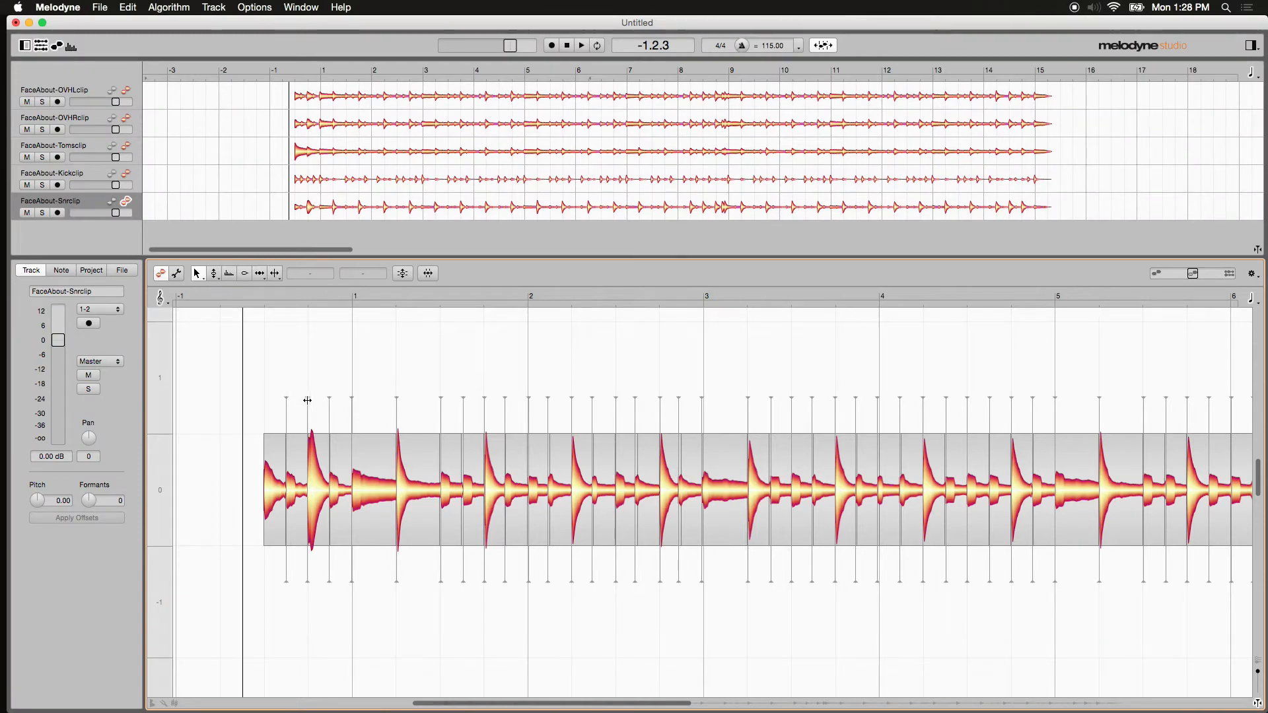
mouse_move(351, 404)
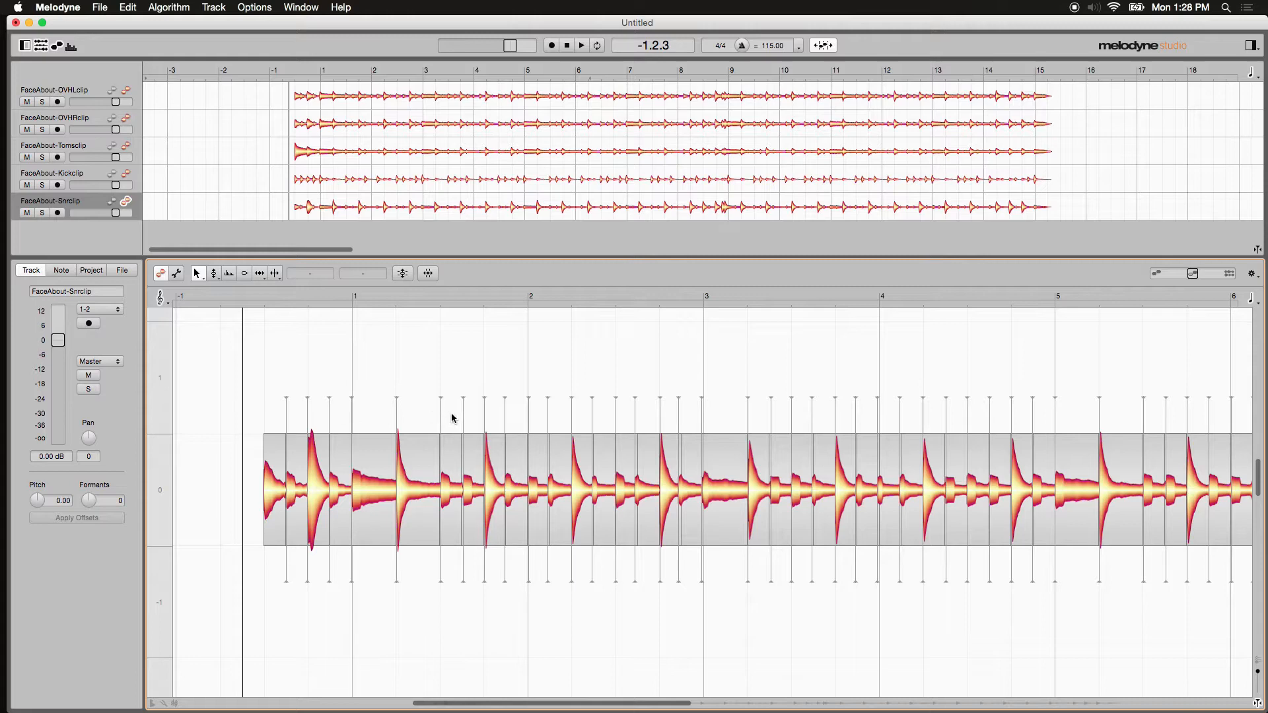
mouse_move(259, 300)
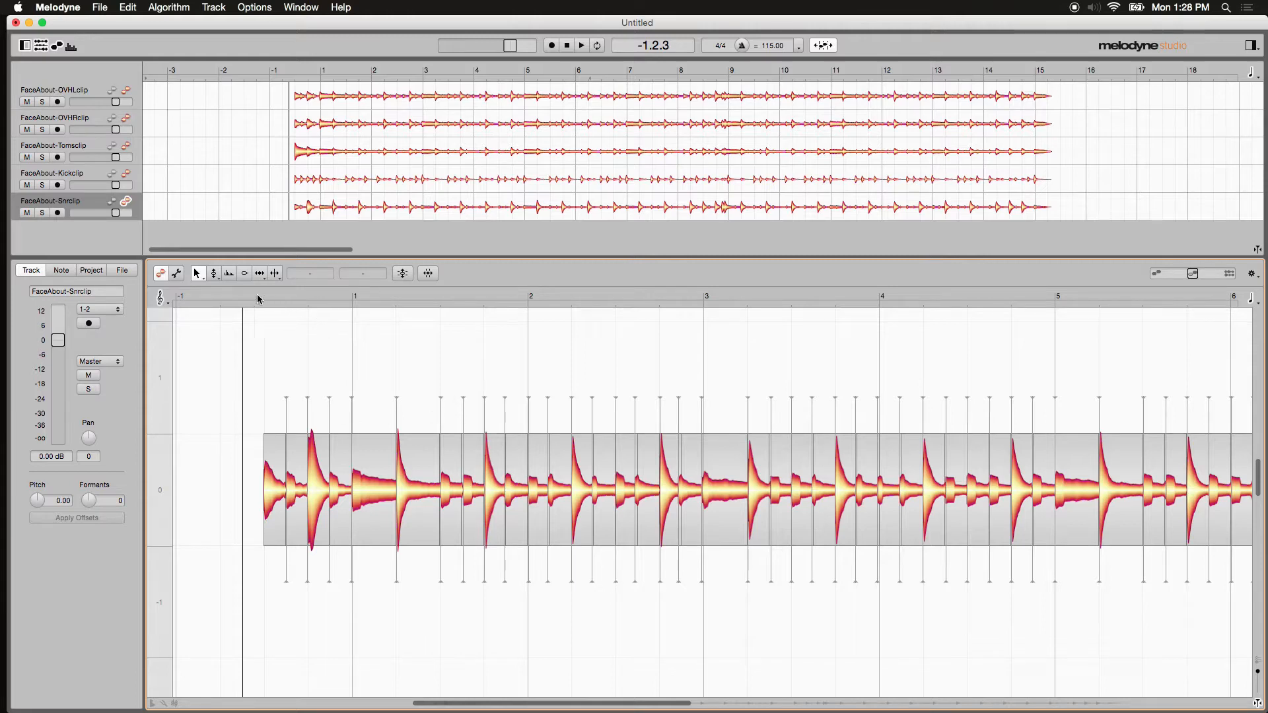
left_click(581, 45)
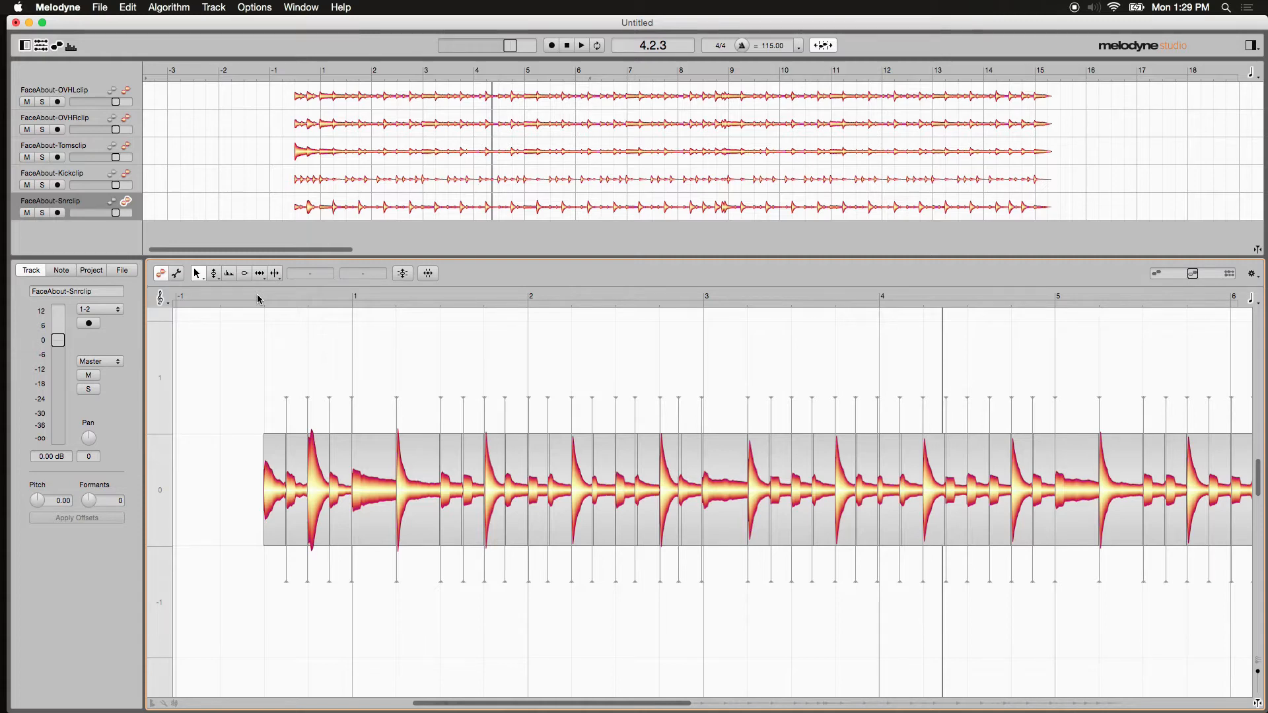
mouse_move(306, 379)
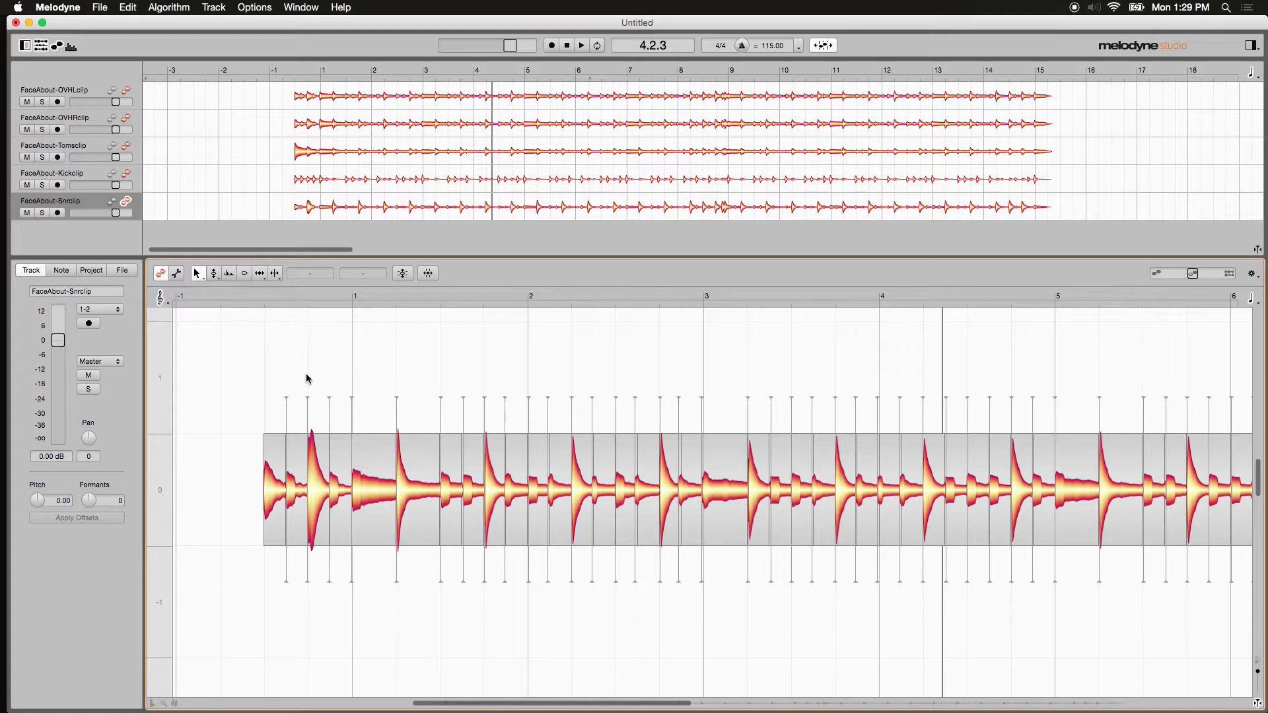
mouse_move(393, 358)
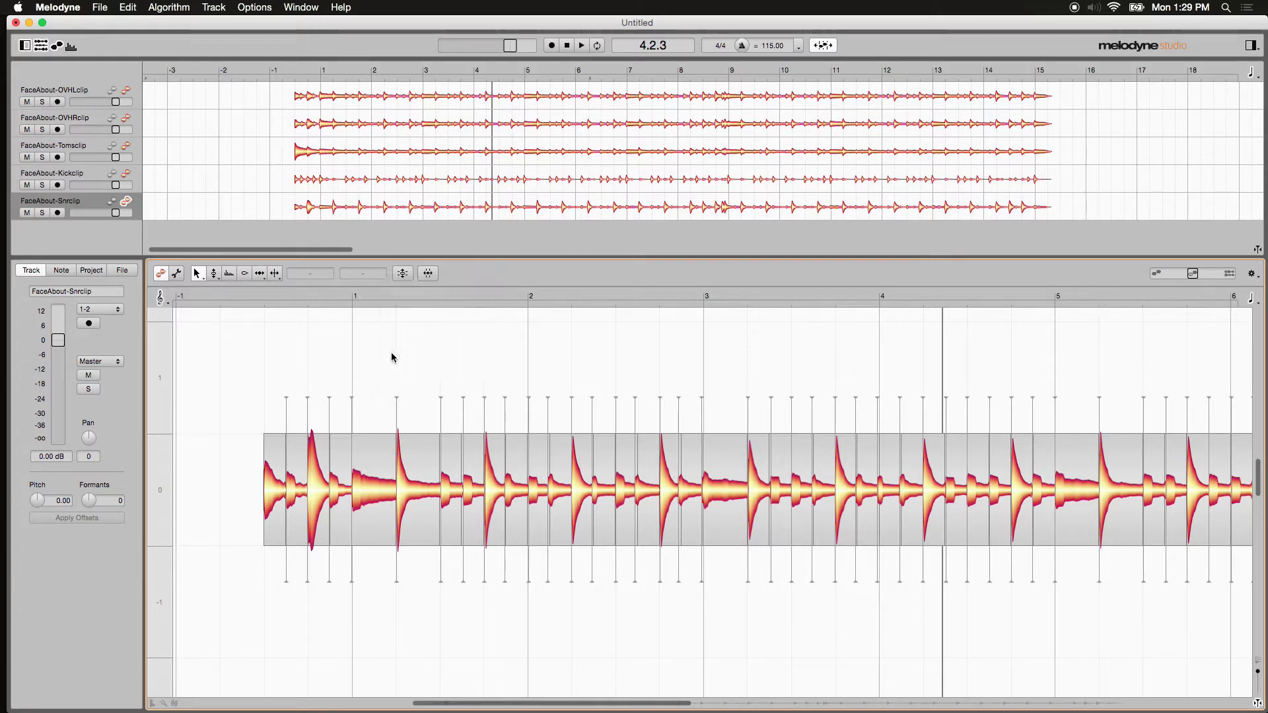
Select a quiet bleed blob sitting between the snare hits in the first bars.
left_click(464, 487)
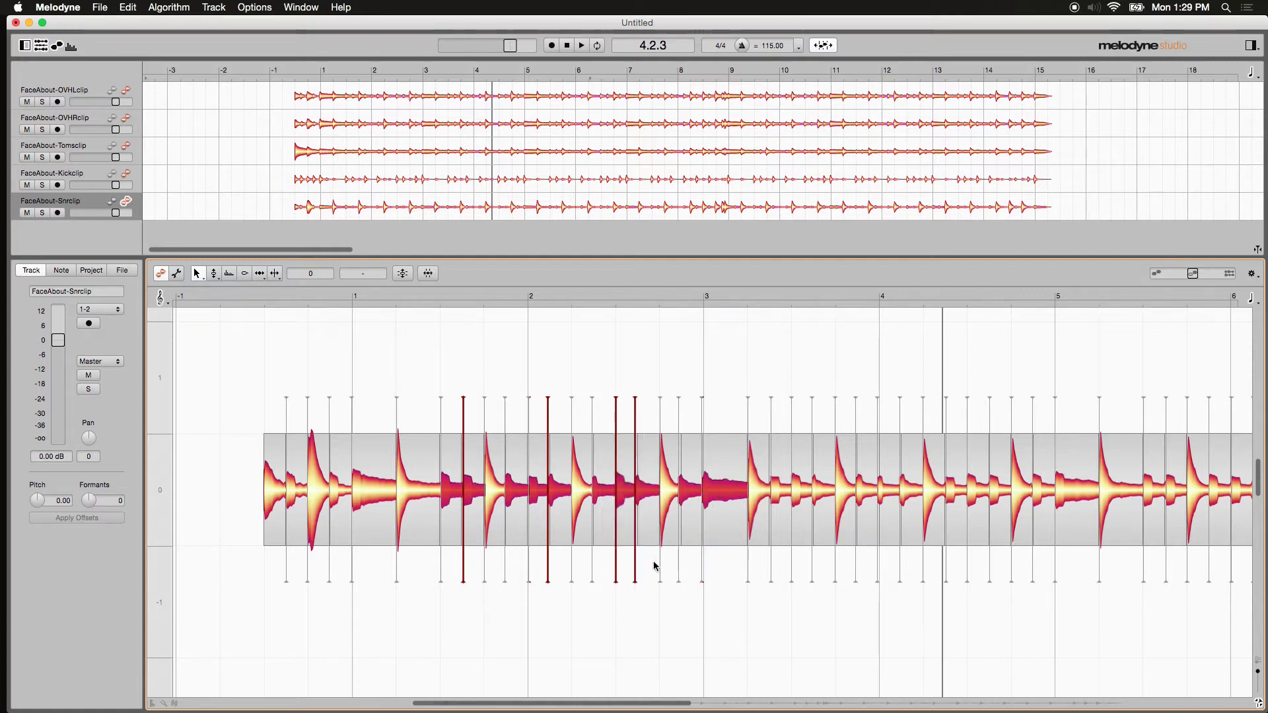
mouse_move(625, 633)
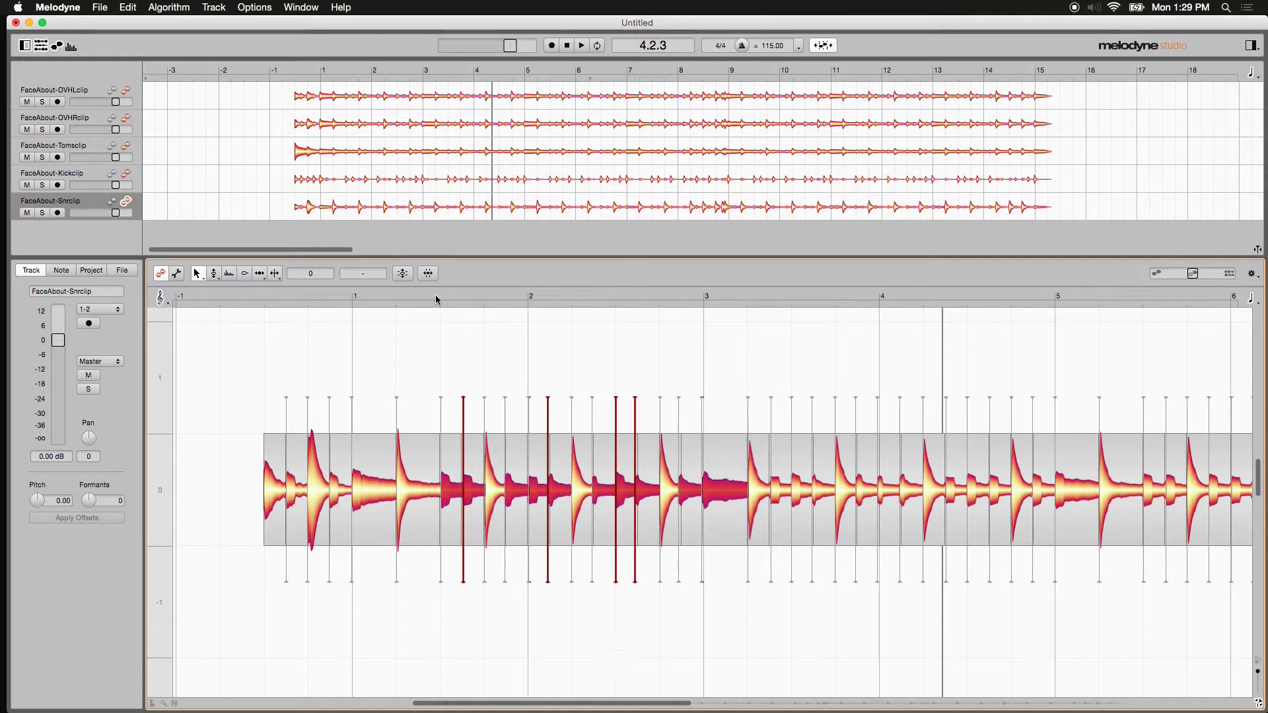
Extend the selection to the same beat in all bars and delete those bleed blobs.
left_click(127, 8)
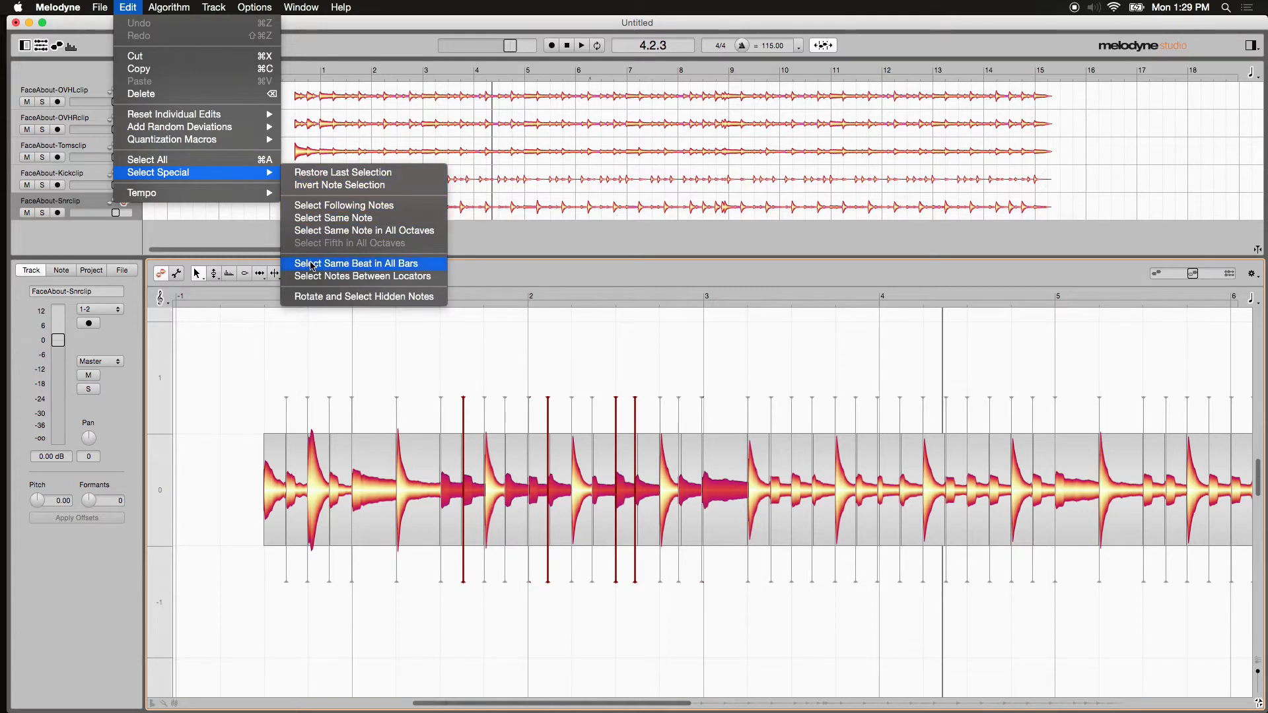
mouse_move(411, 267)
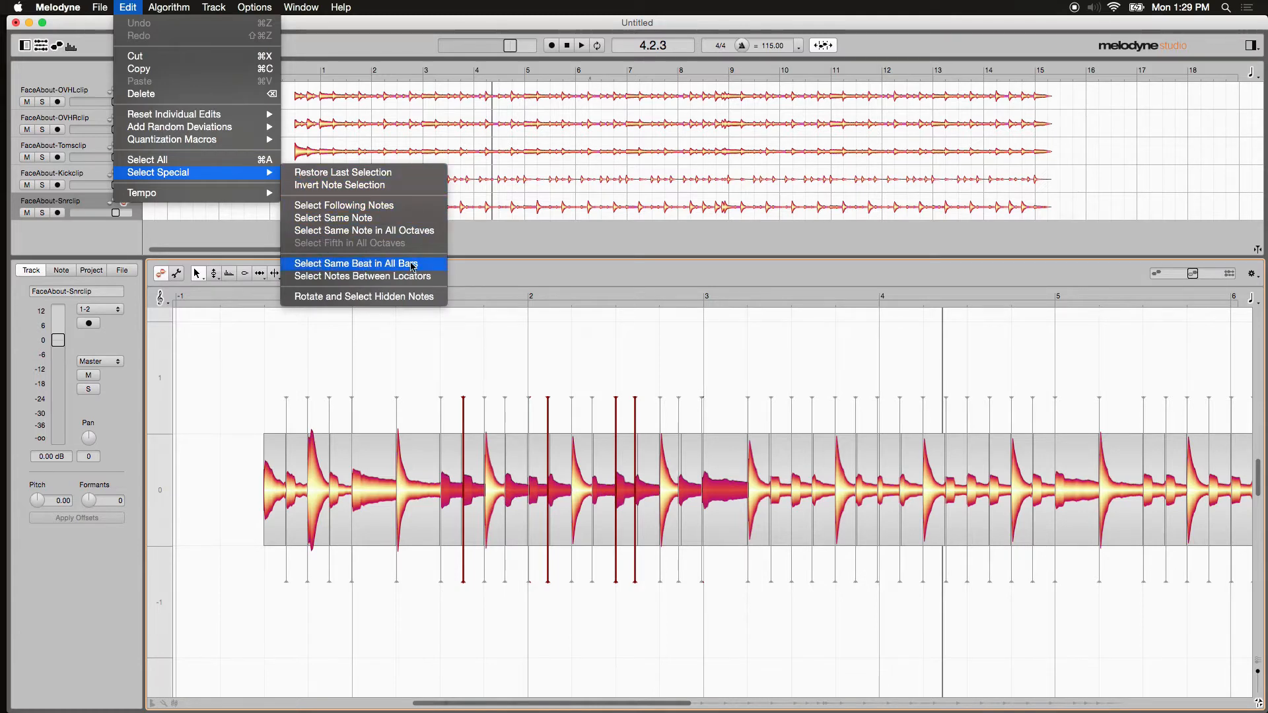
left_click(354, 263)
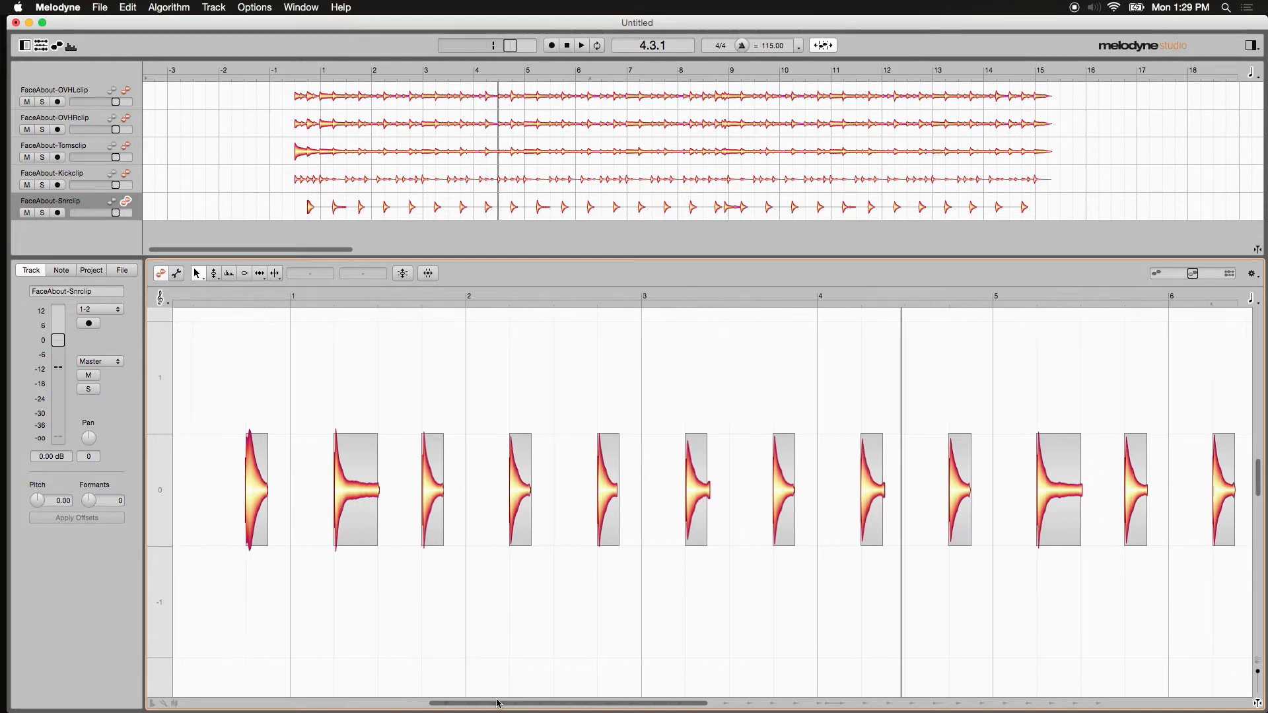
scroll("right", 3)
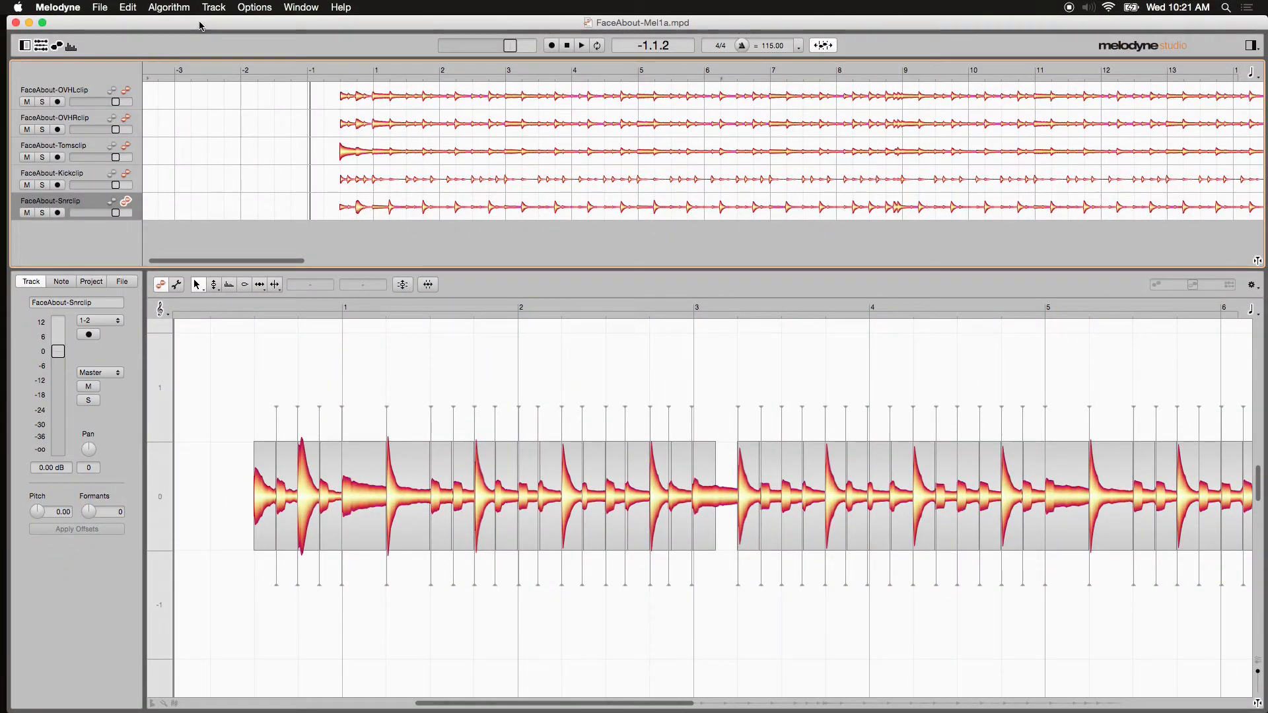
mouse_move(322, 353)
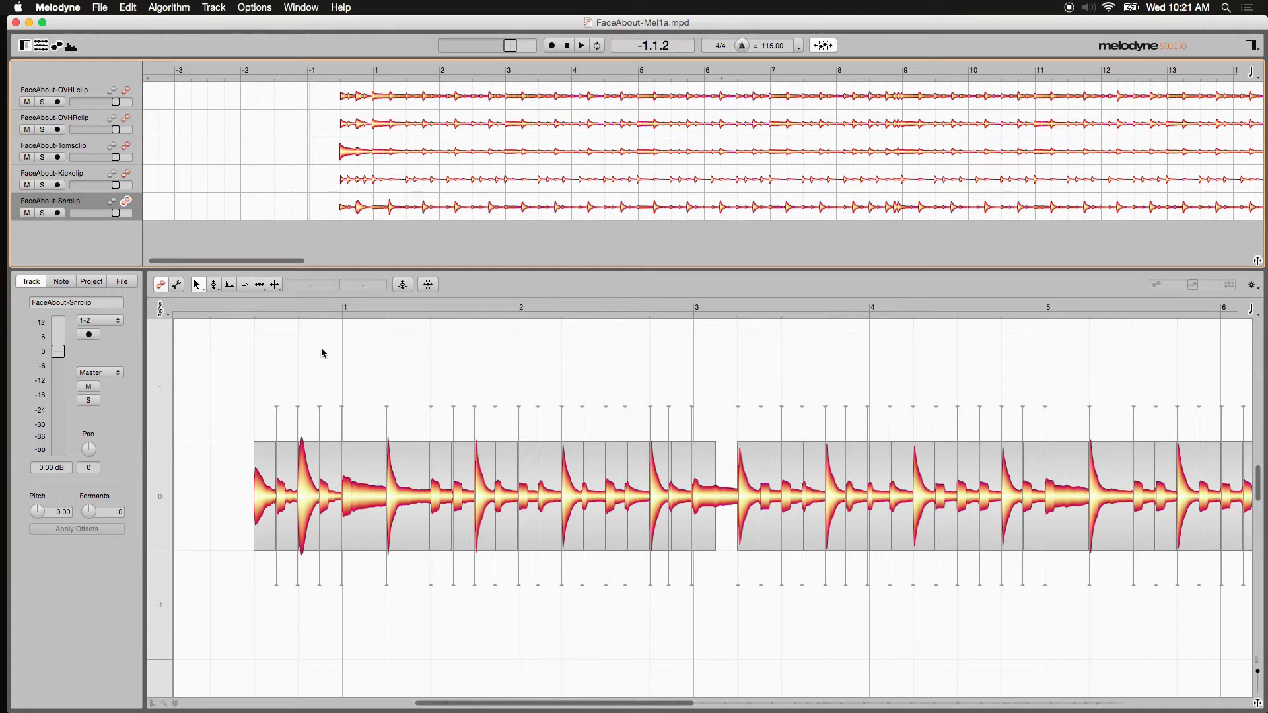
Select the first snare hit and bring up the Edit commands for special selection.
left_click(304, 492)
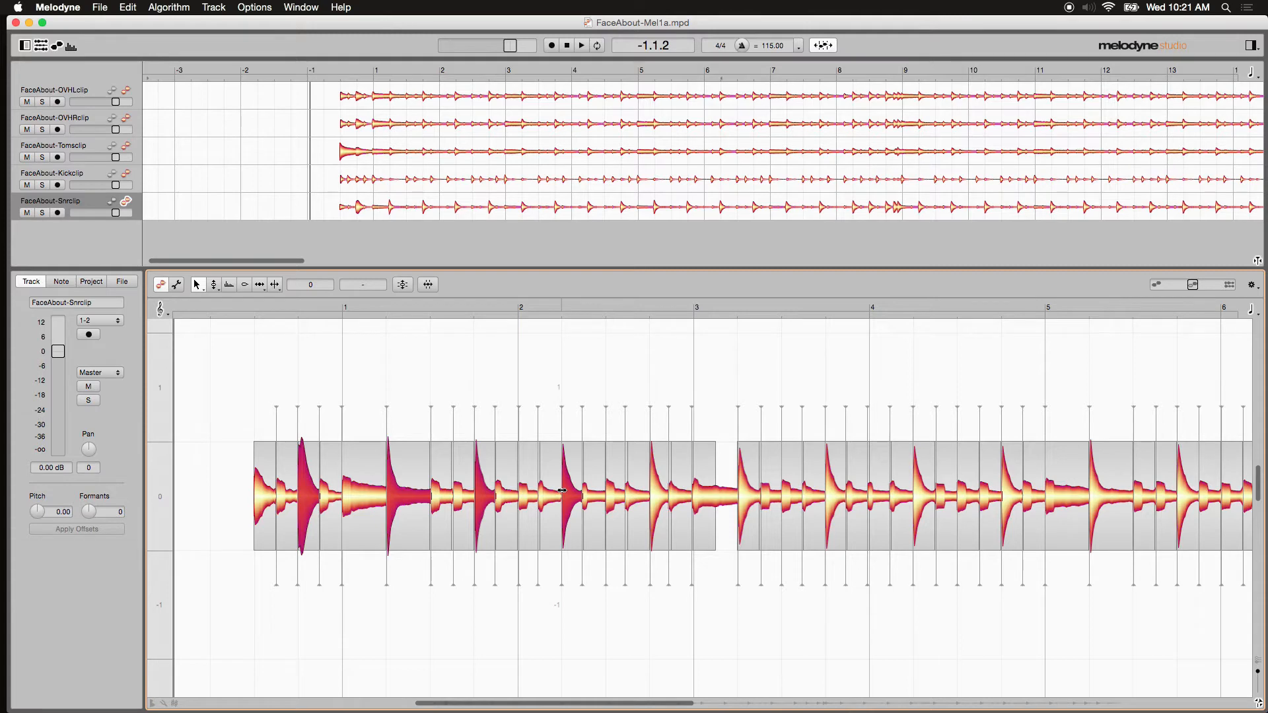
mouse_move(135, 8)
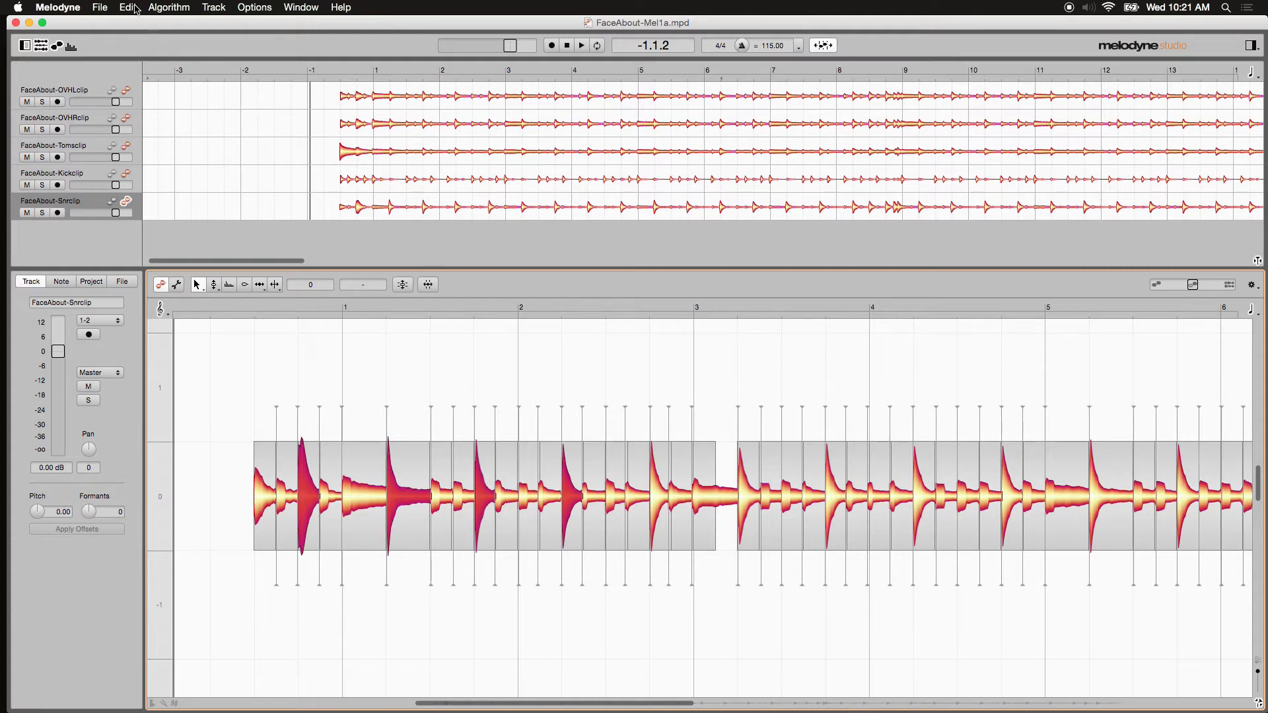
left_click(127, 8)
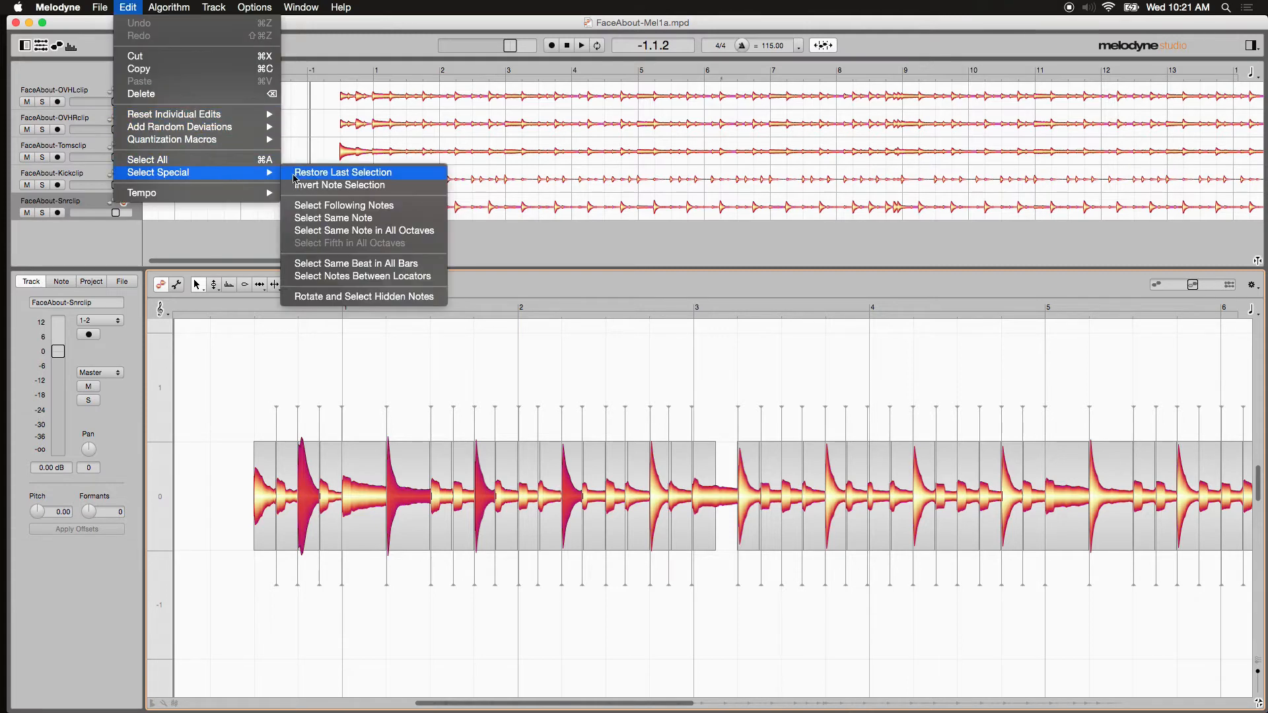
mouse_move(365, 263)
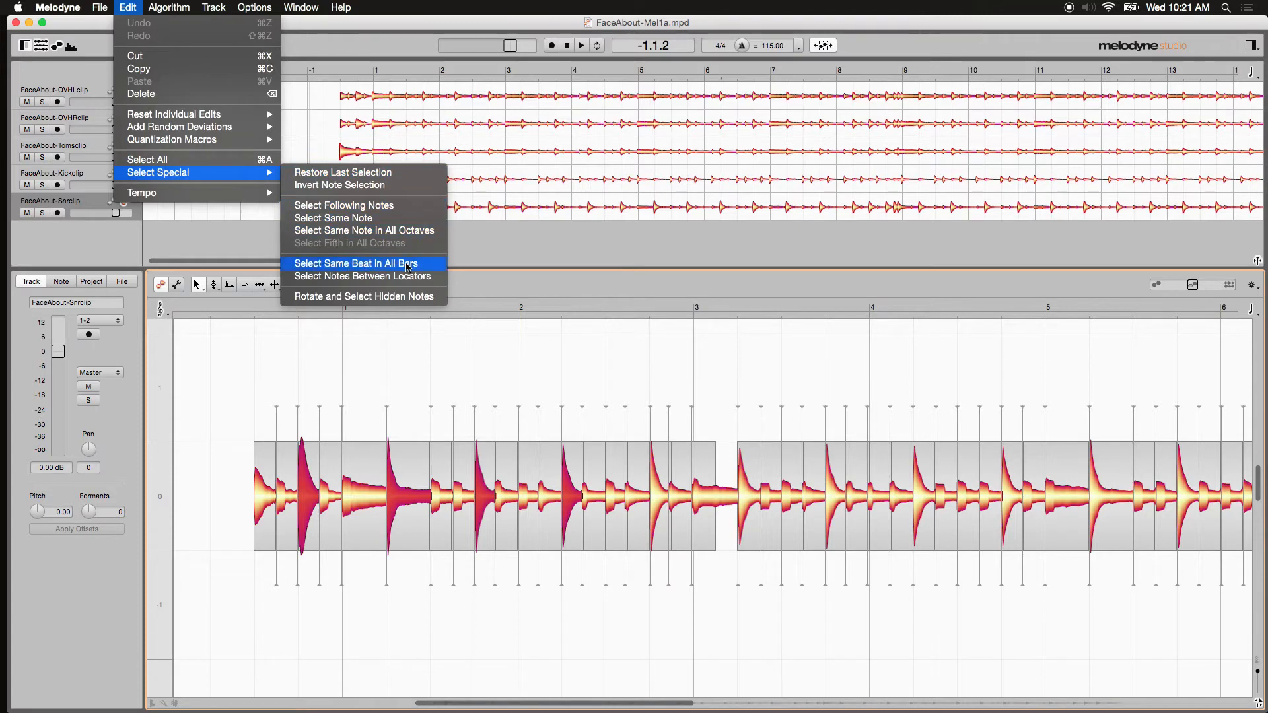
mouse_move(420, 268)
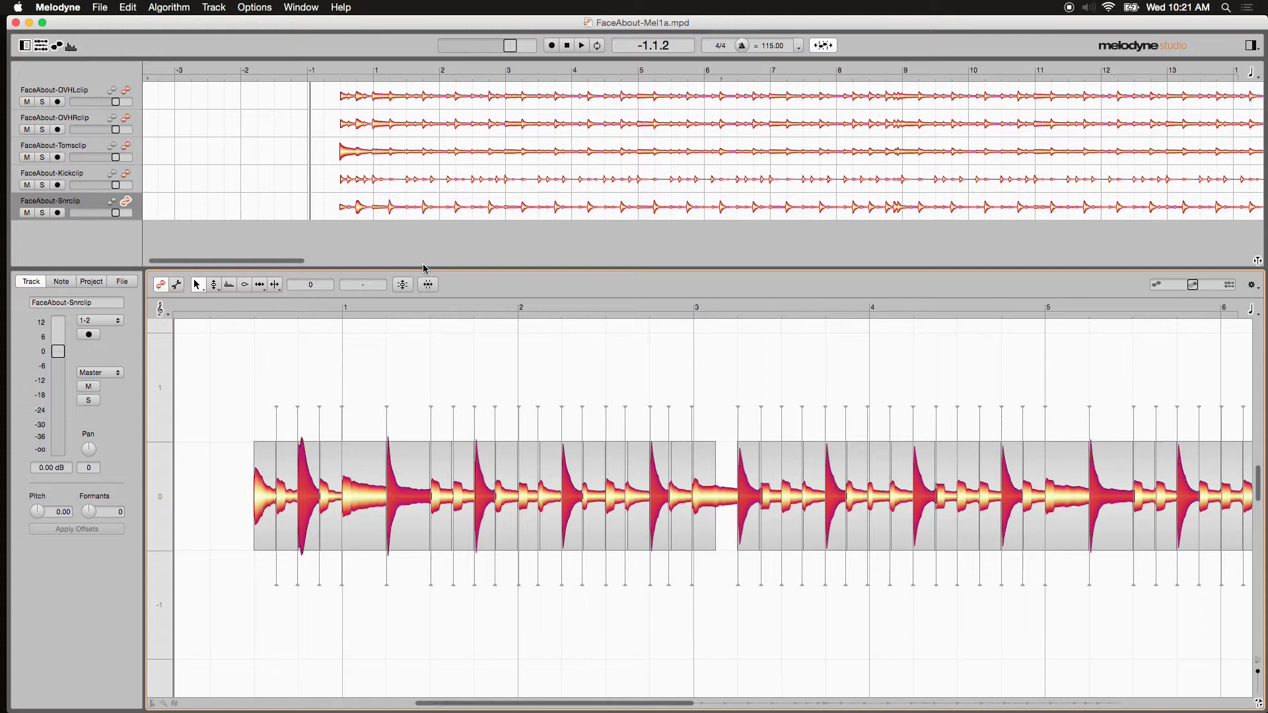
Invert the note selection to target the bleed and delete it across the snare track.
left_click(127, 8)
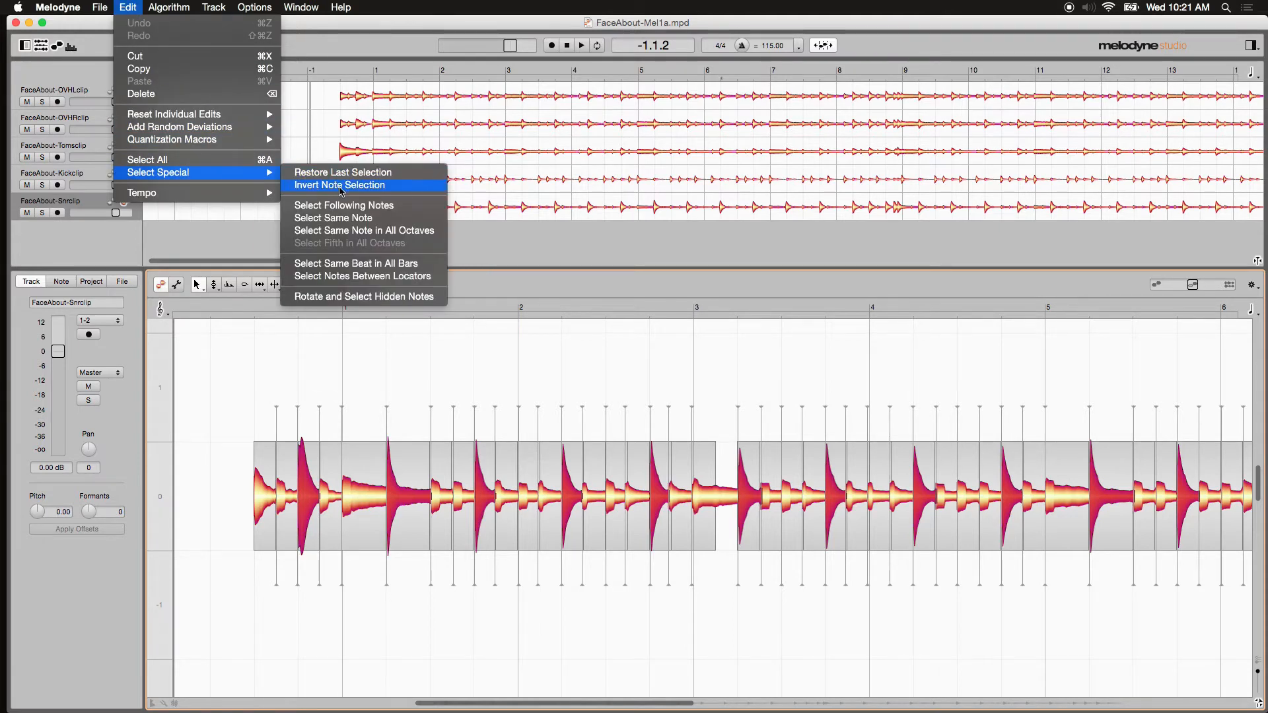
left_click(340, 185)
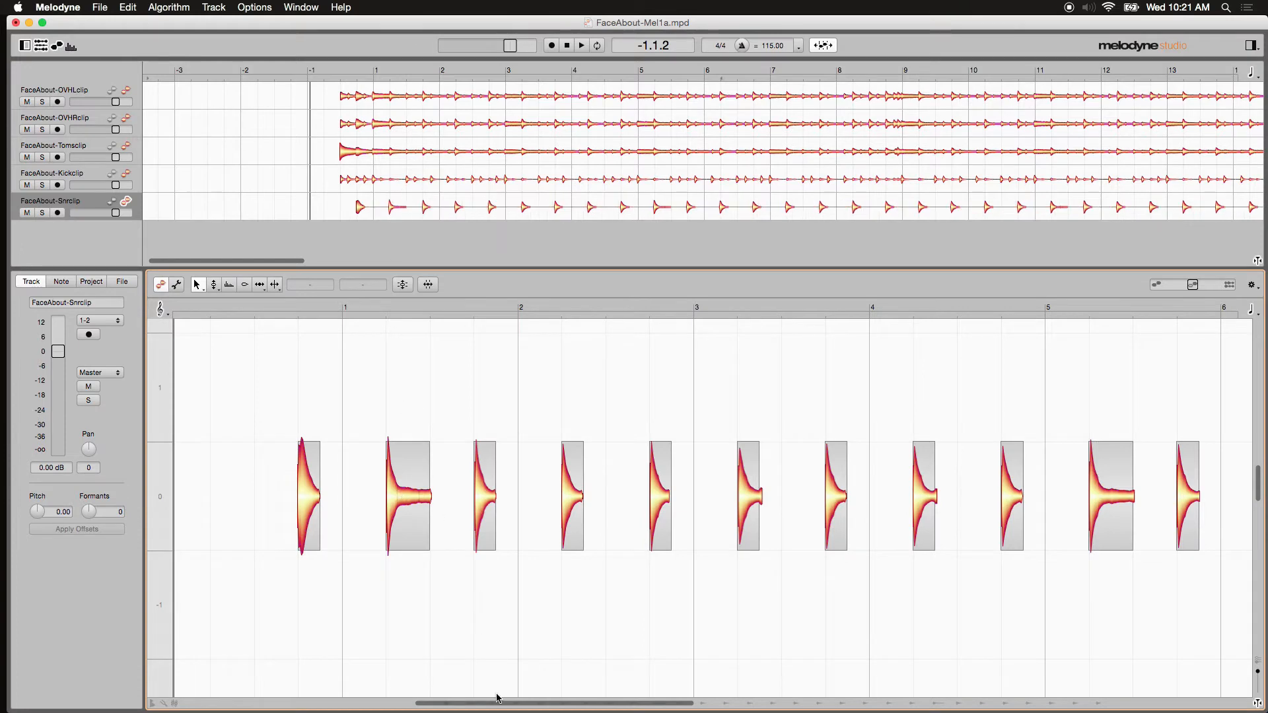
scroll("right", 3)
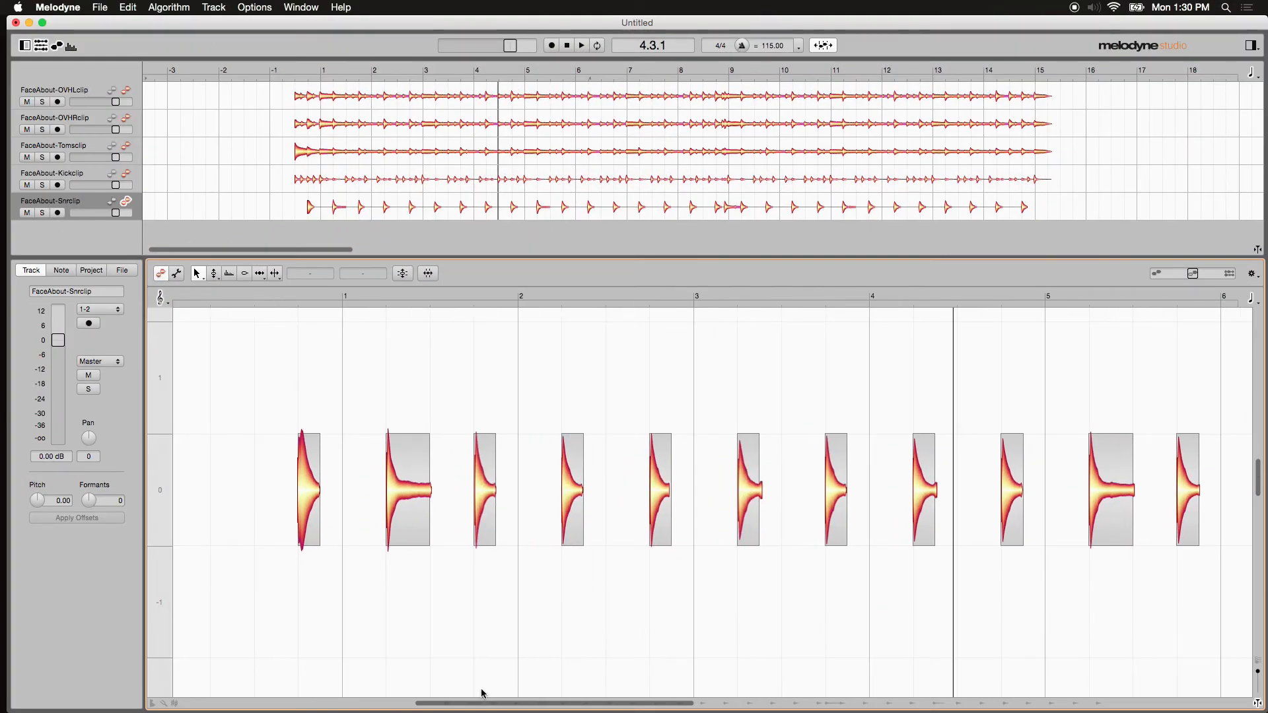
mouse_move(103, 8)
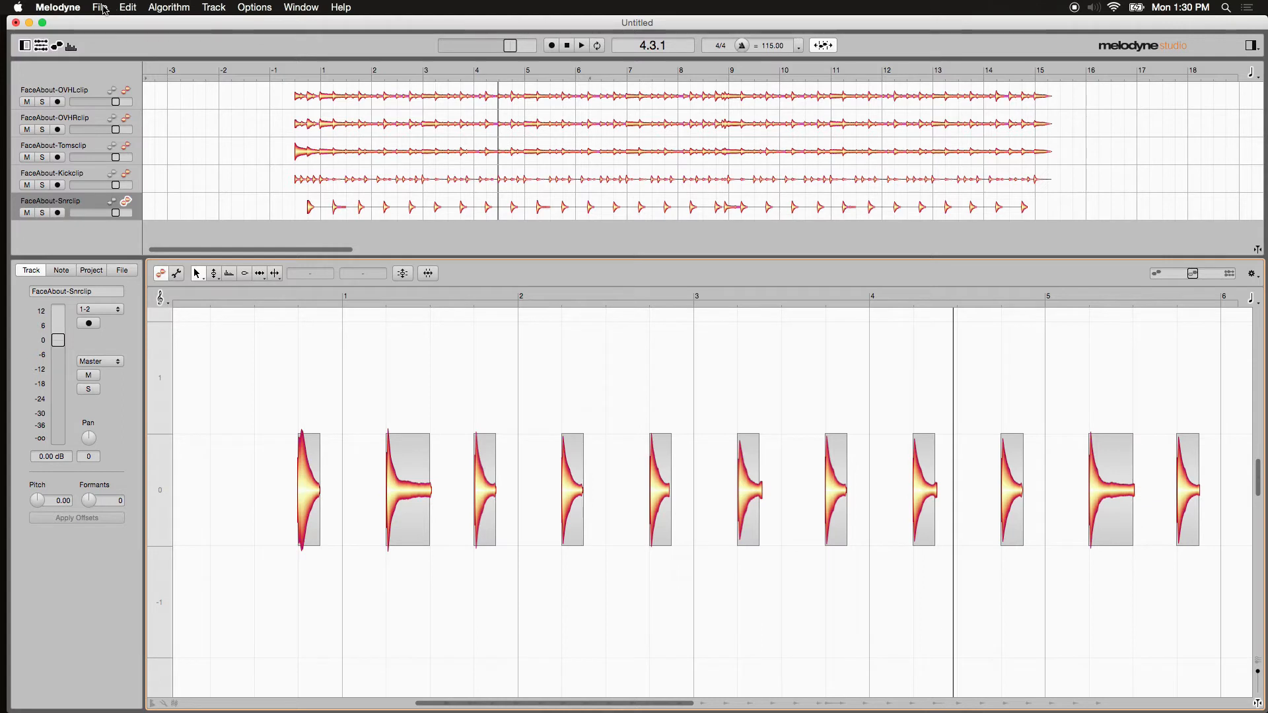
Show the File > Export dialog with its AIFF, WAV, MIDI and Tempo Map formats, then cancel.
left_click(99, 8)
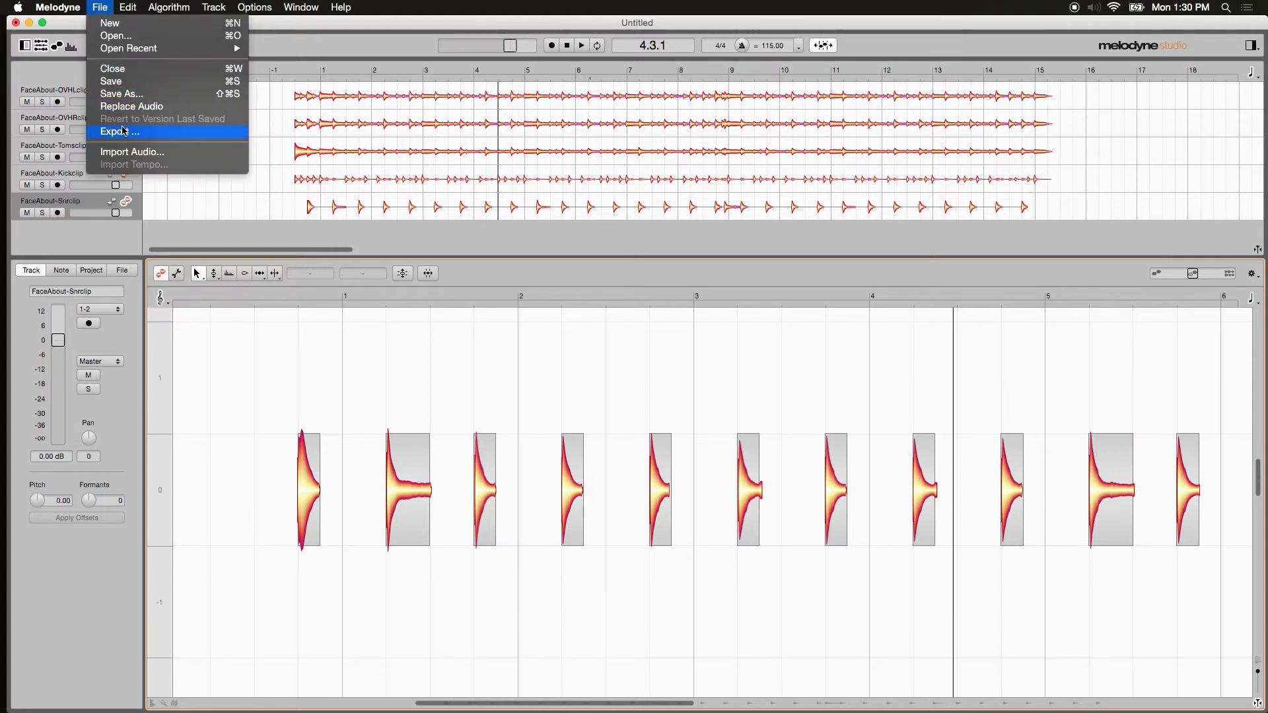
left_click(119, 131)
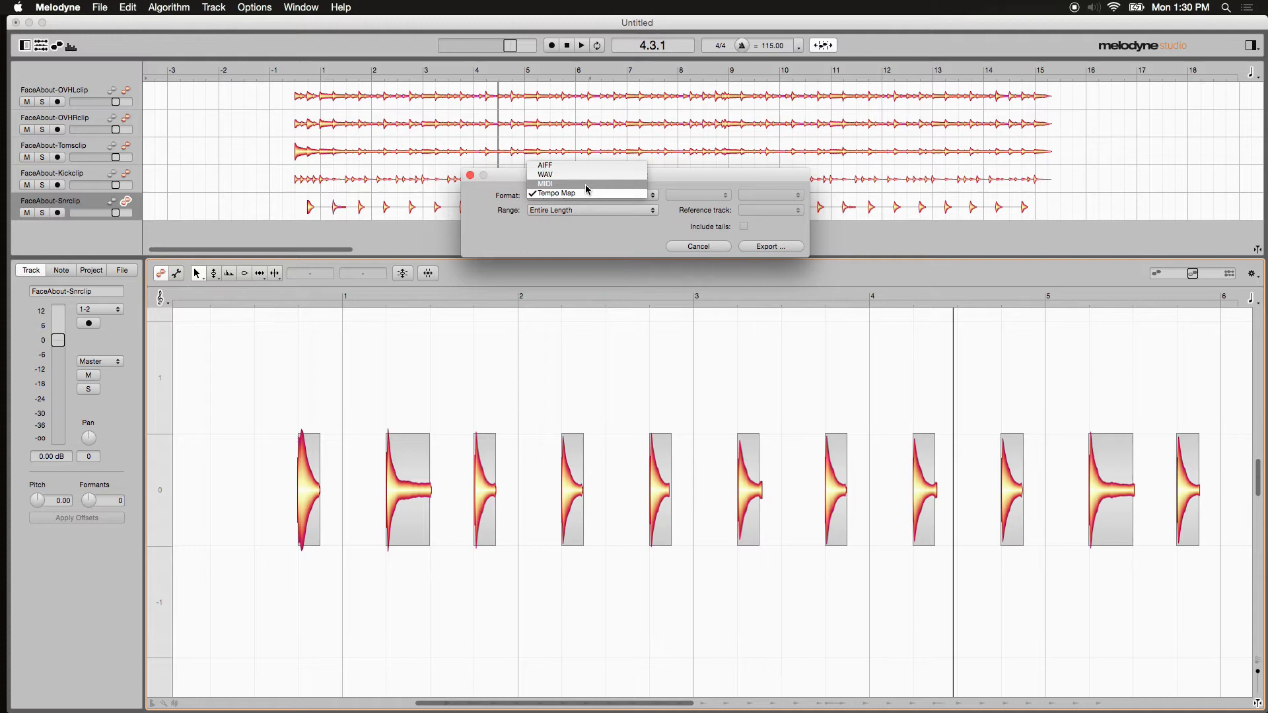
left_click(697, 246)
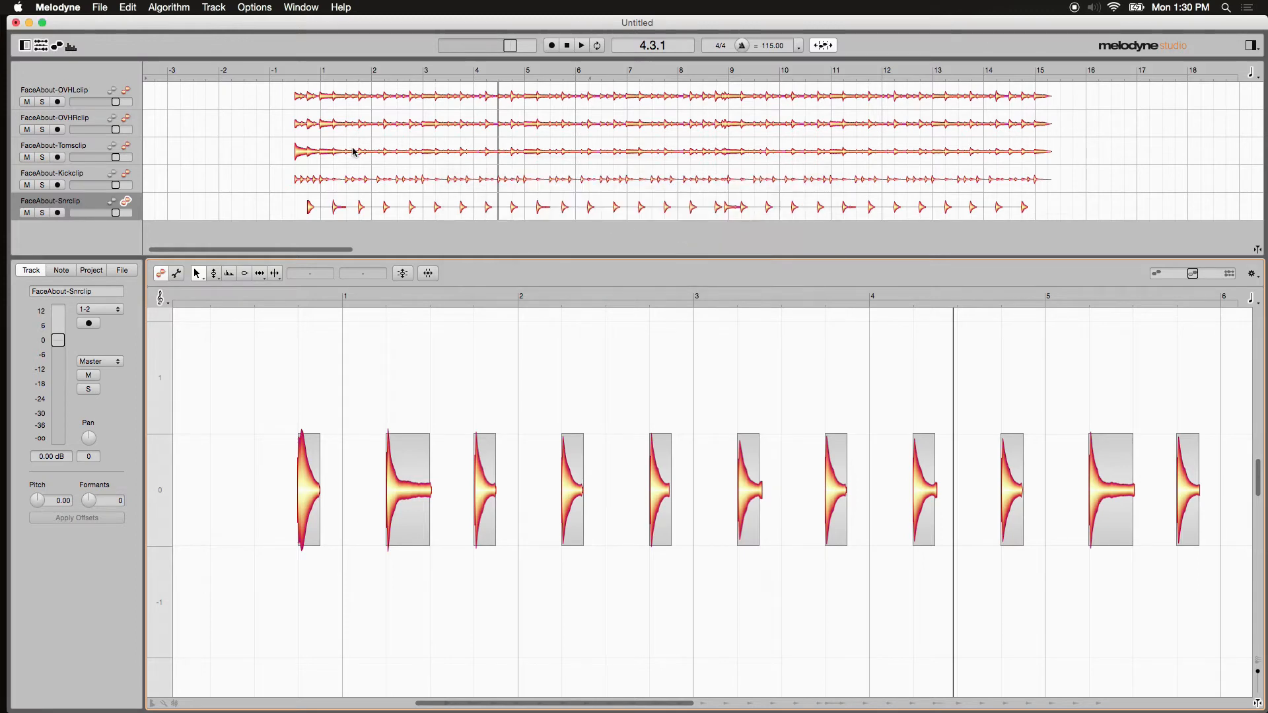
Undo the deletion so the bleed segments return to the snare track.
left_click(99, 8)
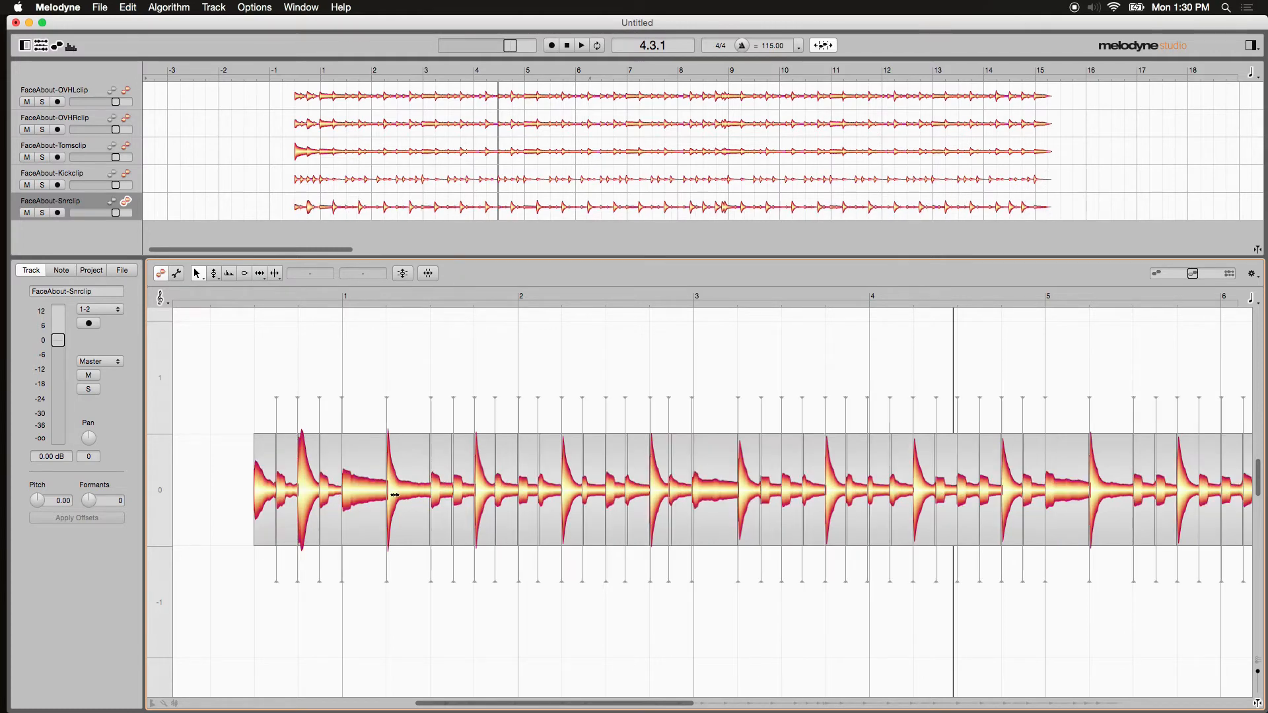
mouse_move(442, 412)
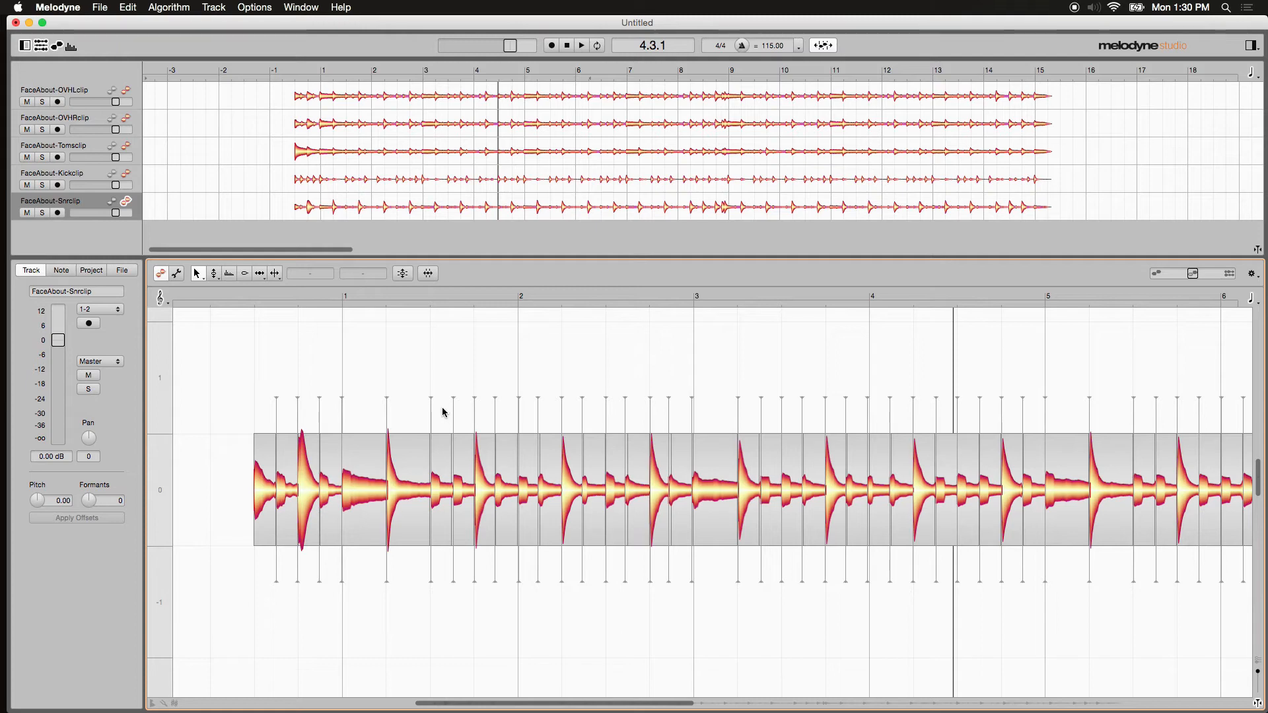
mouse_move(738, 412)
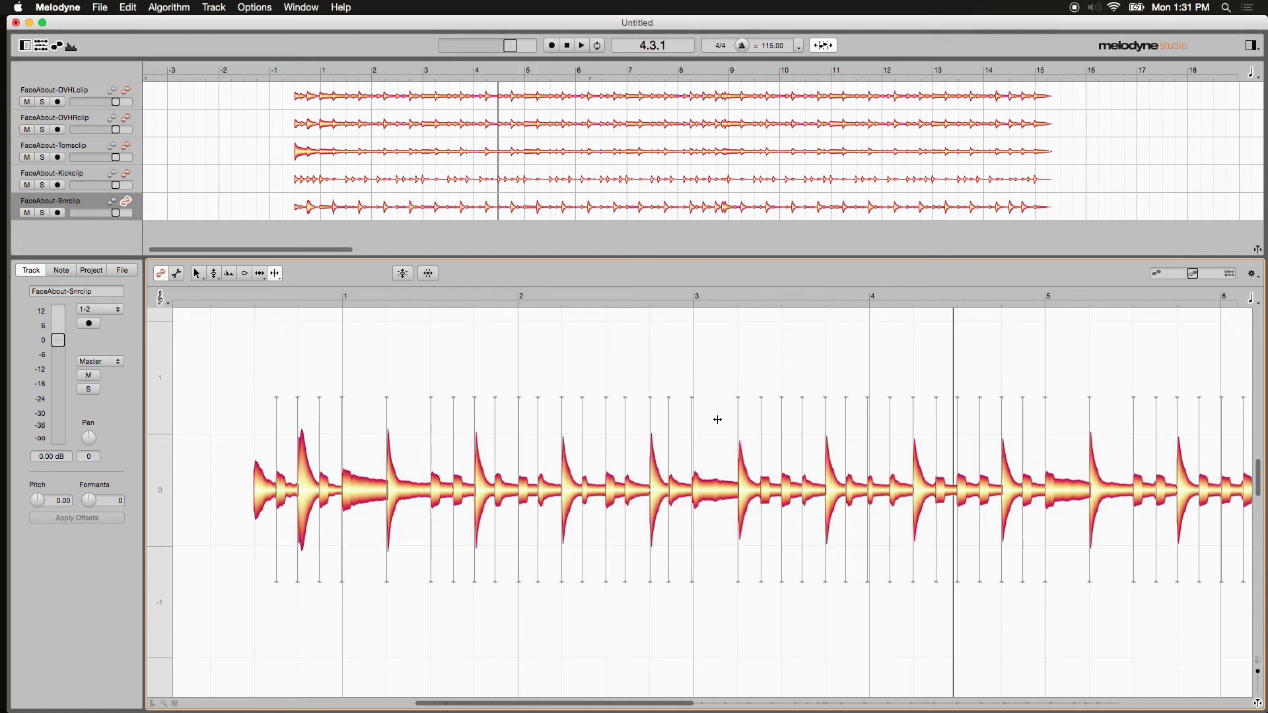
mouse_move(713, 487)
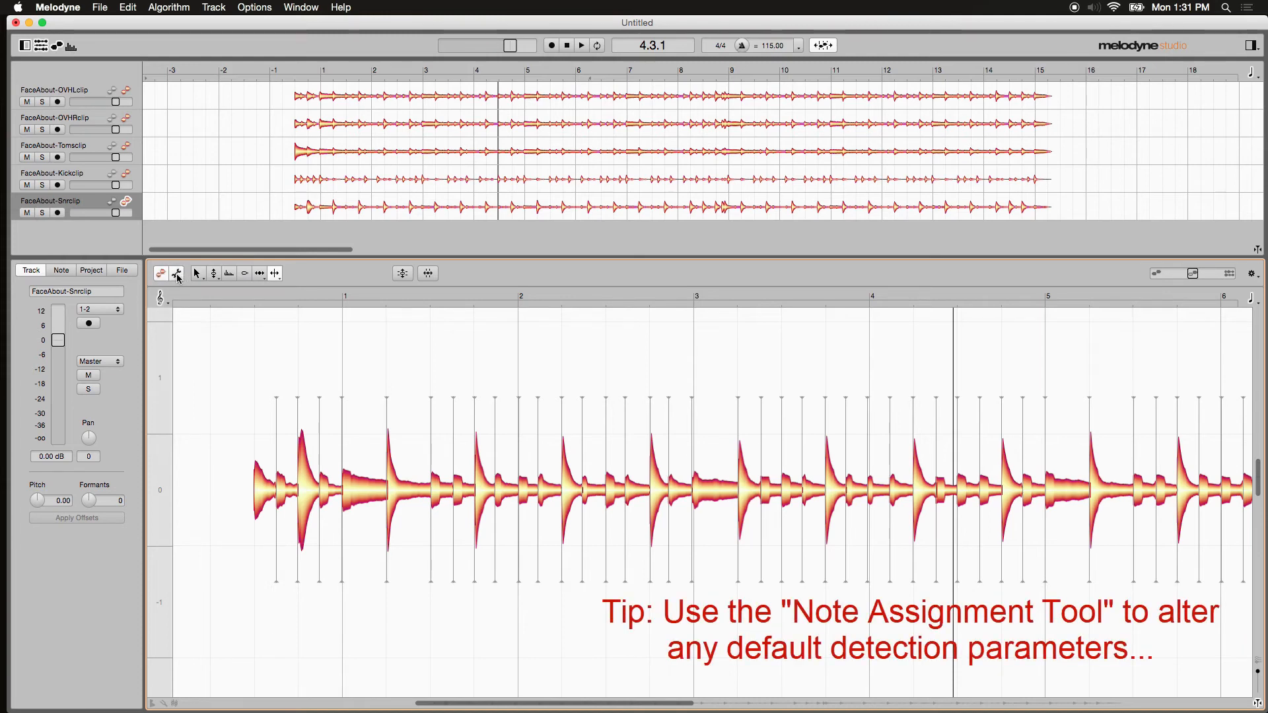
Switch the snare track into Note Assignment Mode with its percussive detection settings.
left_click(33, 270)
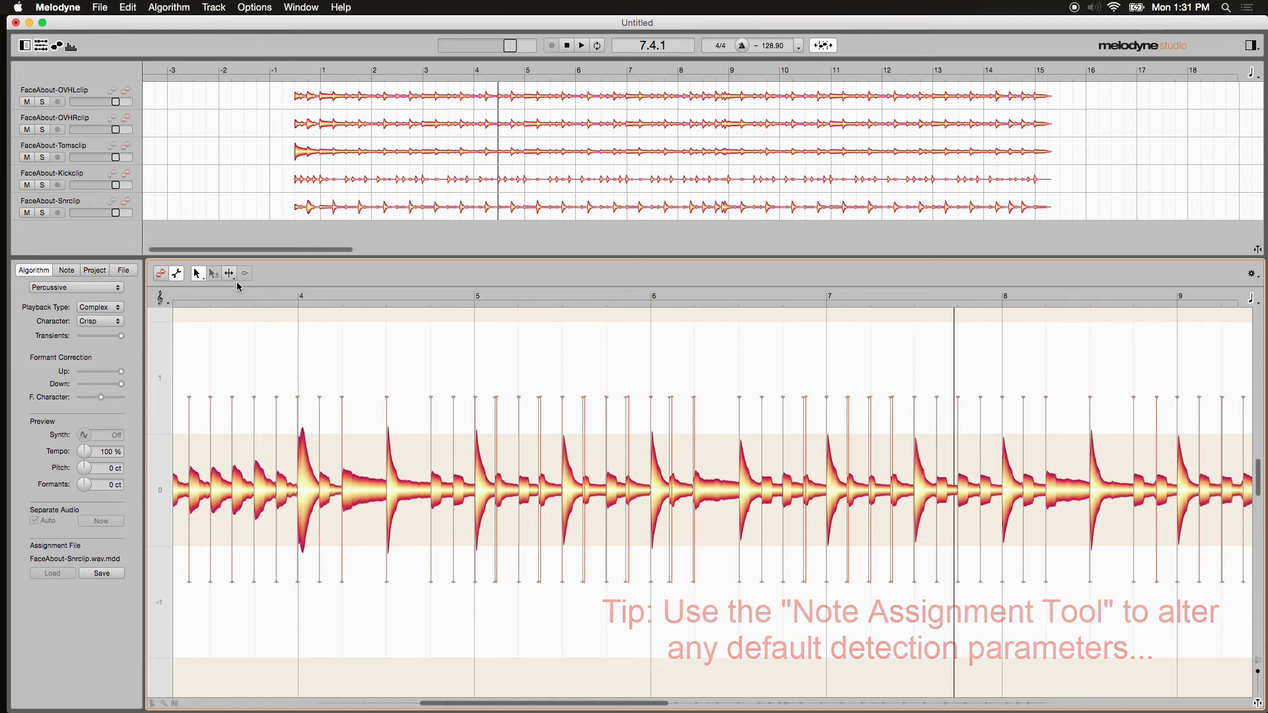
mouse_move(228, 274)
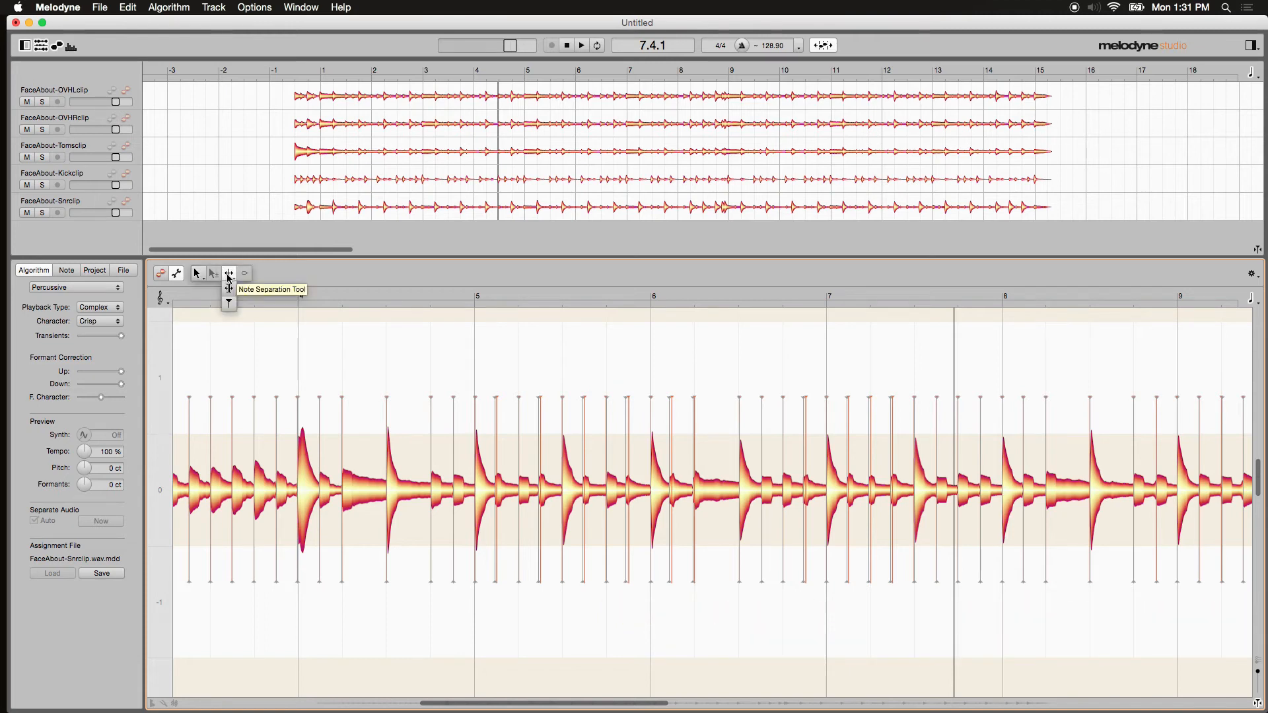
mouse_move(228, 304)
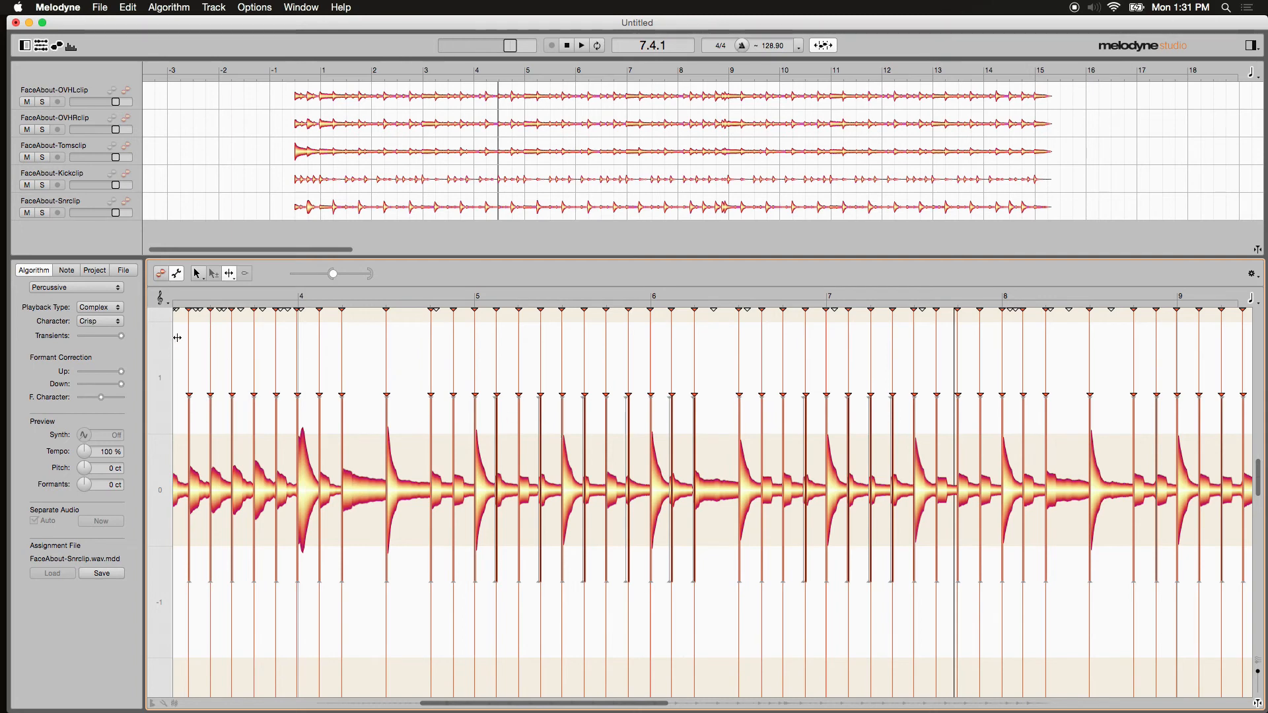
mouse_move(170, 276)
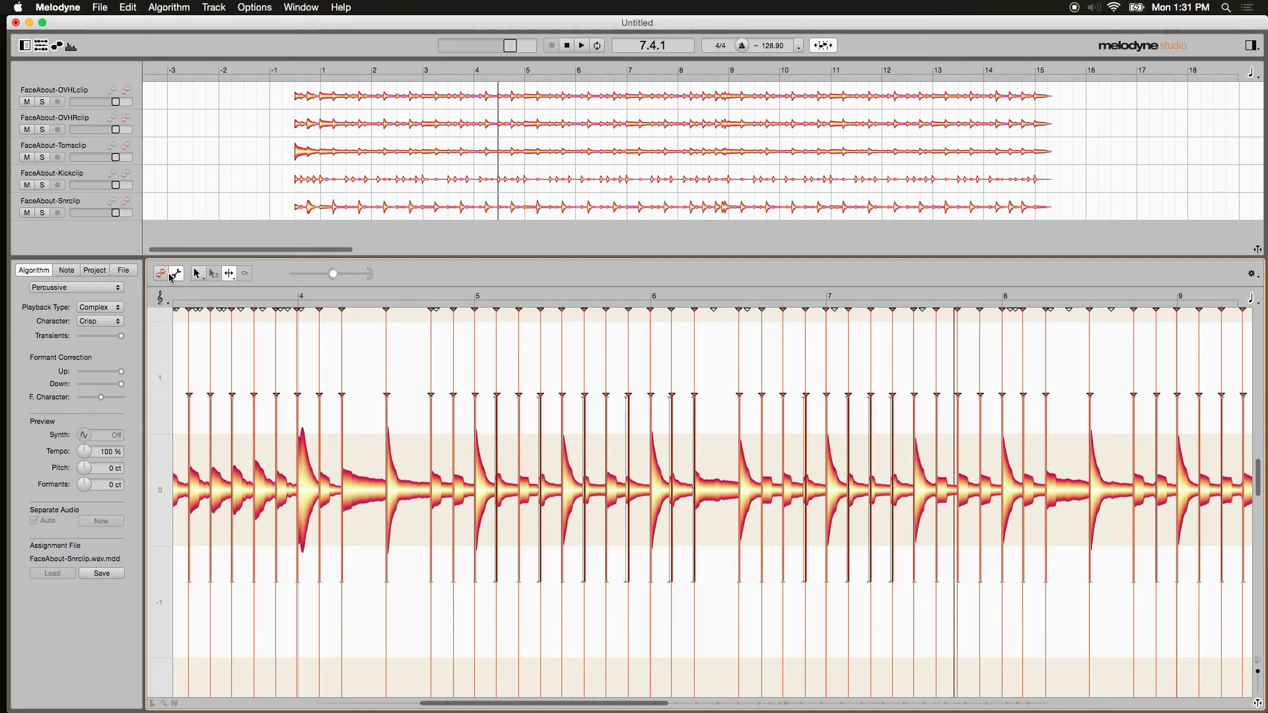
mouse_move(161, 274)
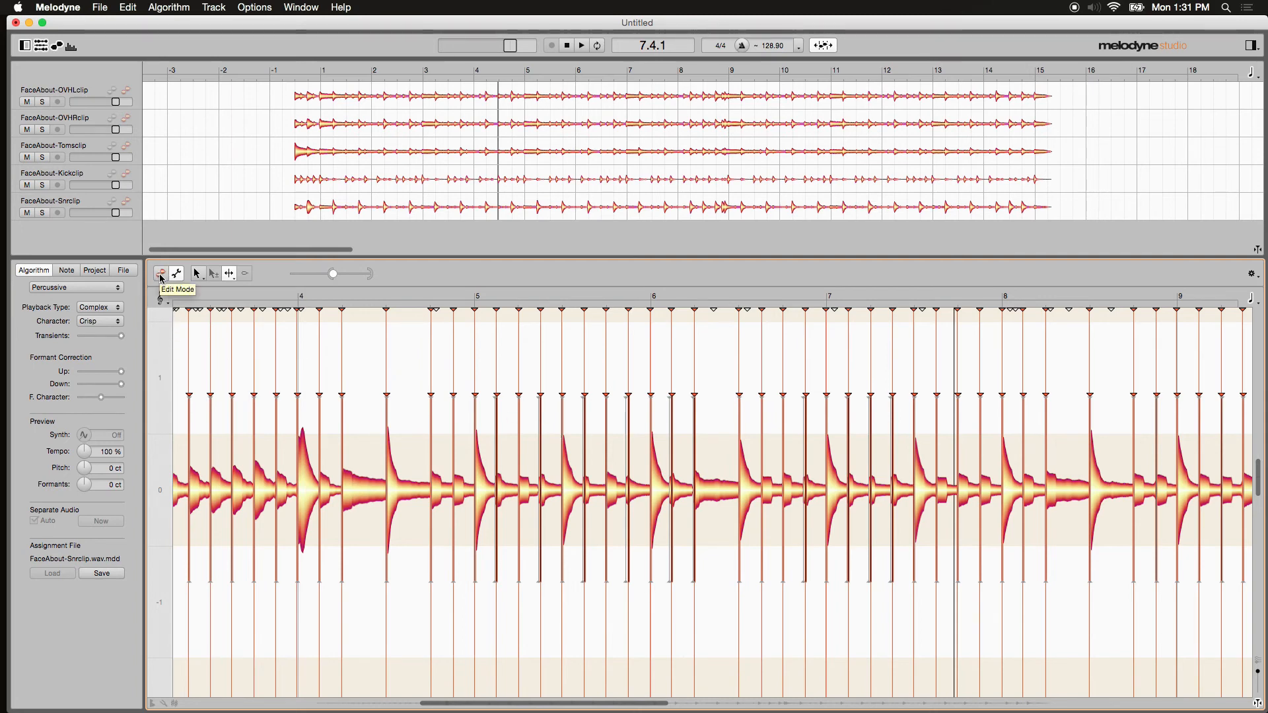
Return to Edit Mode and reselect the snare track for normal note editing.
left_click(30, 270)
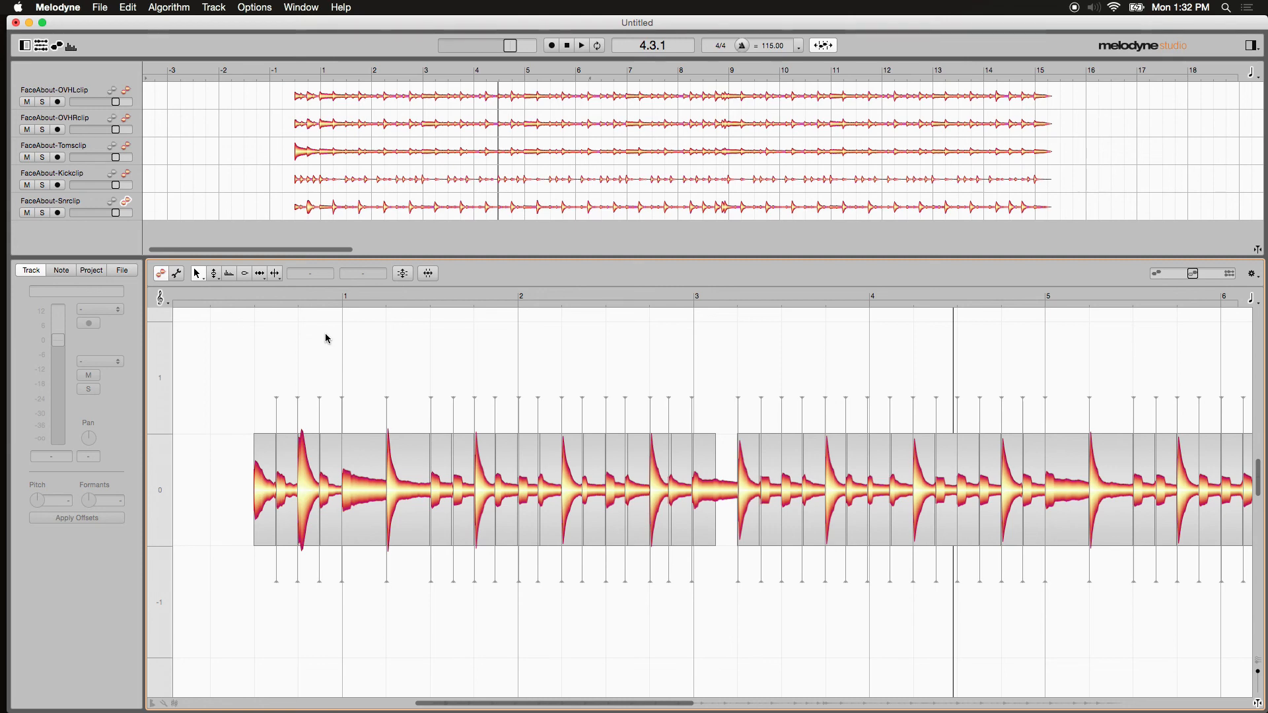
left_click(50, 201)
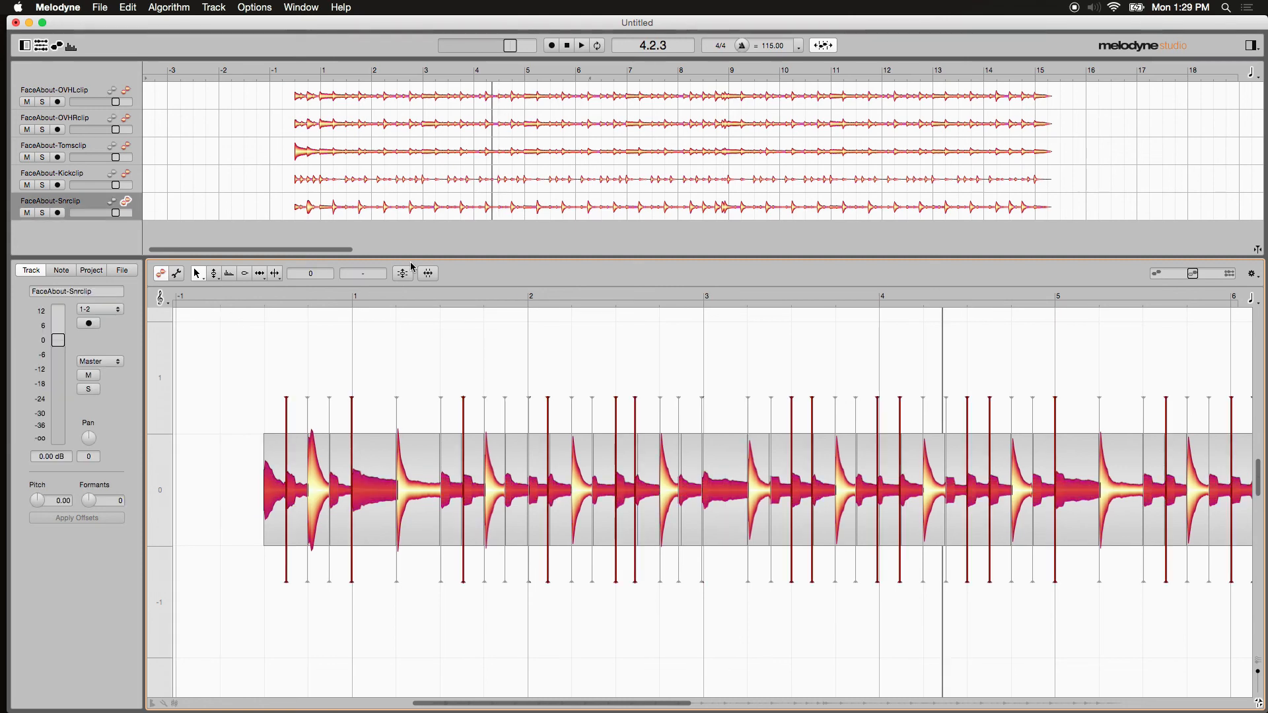